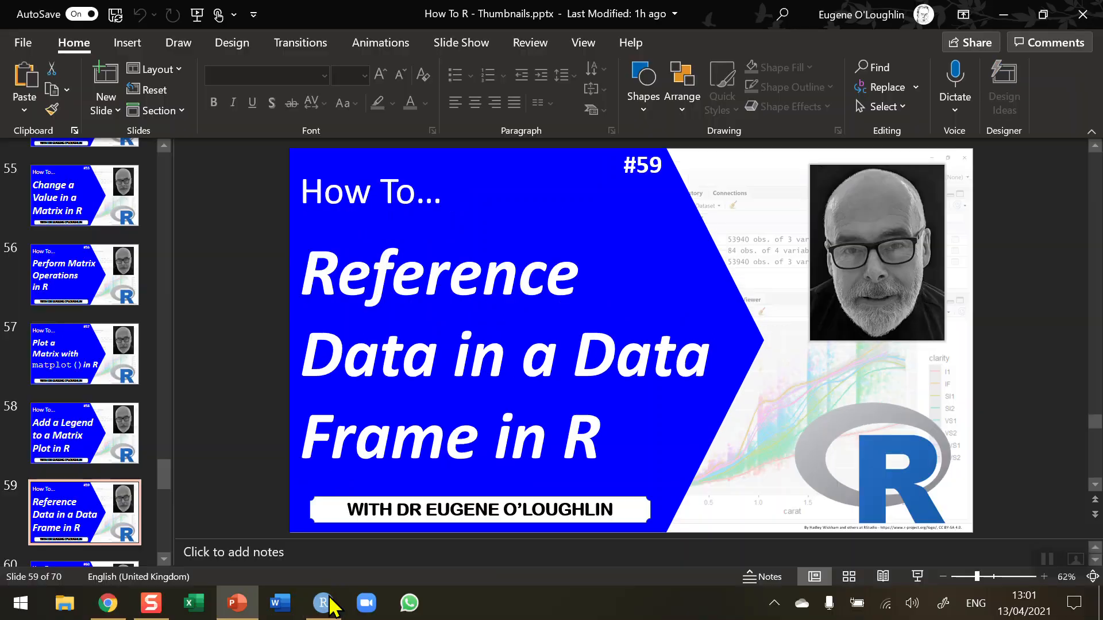
# - Type PlantGrowth on line 4 under the 'Reference Data in a Data Frame' header
pyautogui.click(323, 603)
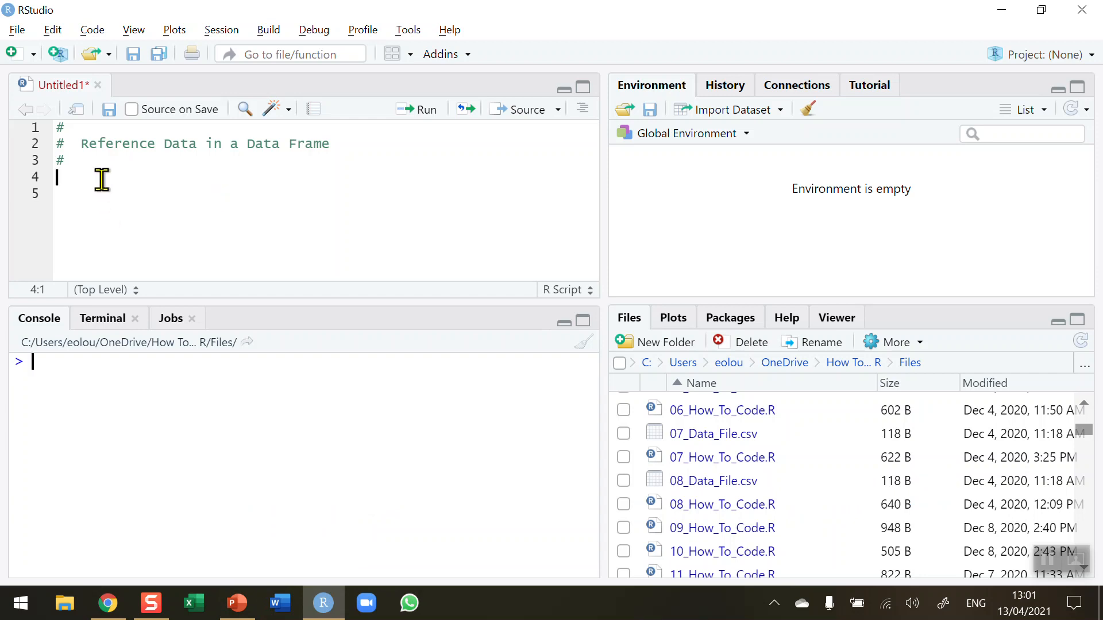
pyautogui.moveTo(270, 236)
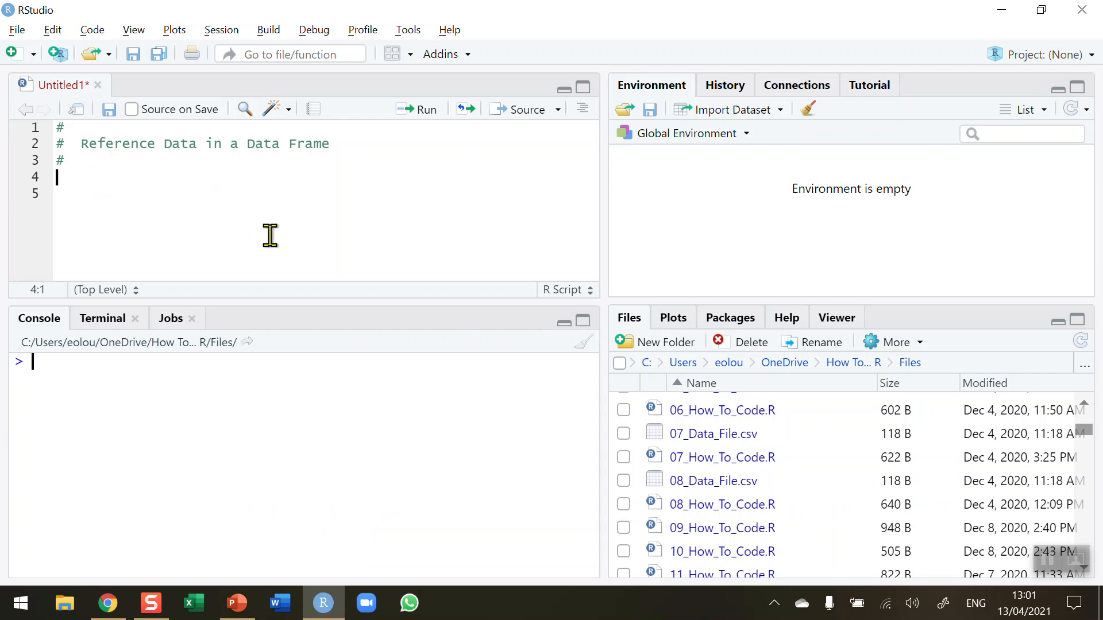
pyautogui.moveTo(289, 250)
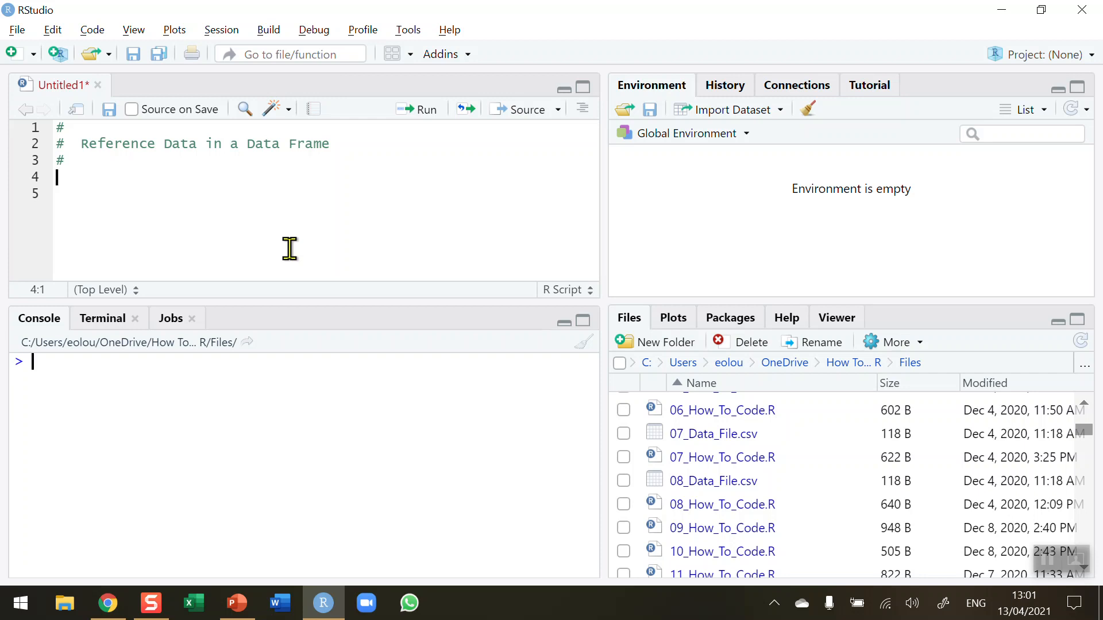
pyautogui.write('Plant')
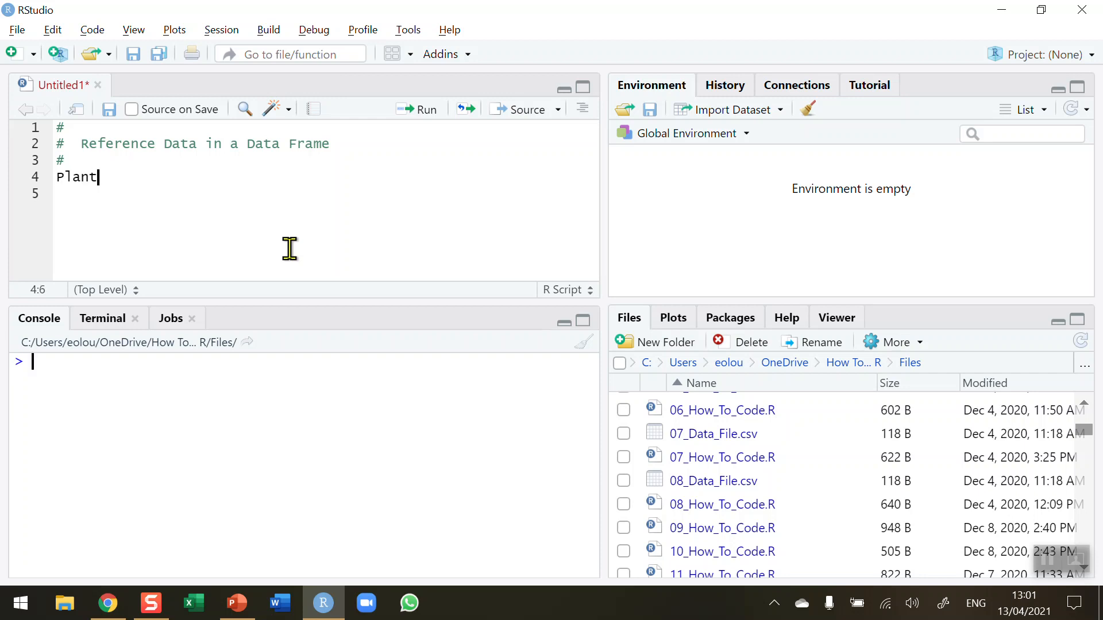
pyautogui.write('Growth')
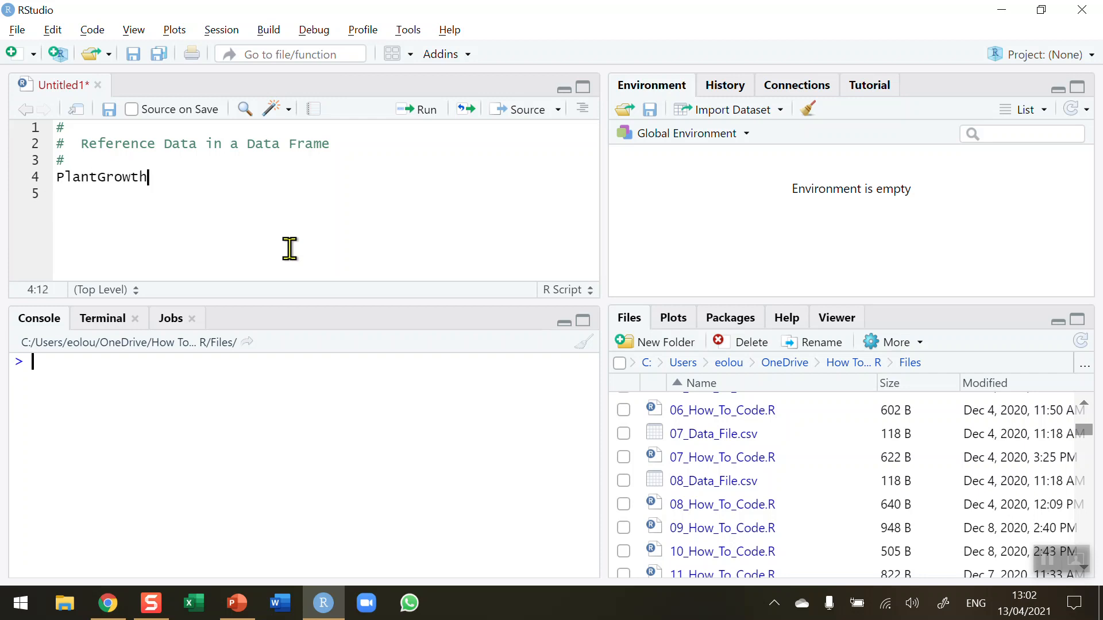
# - Run the PlantGrowth line and scroll through all 30 printed rows of weight and group
pyautogui.click(417, 109)
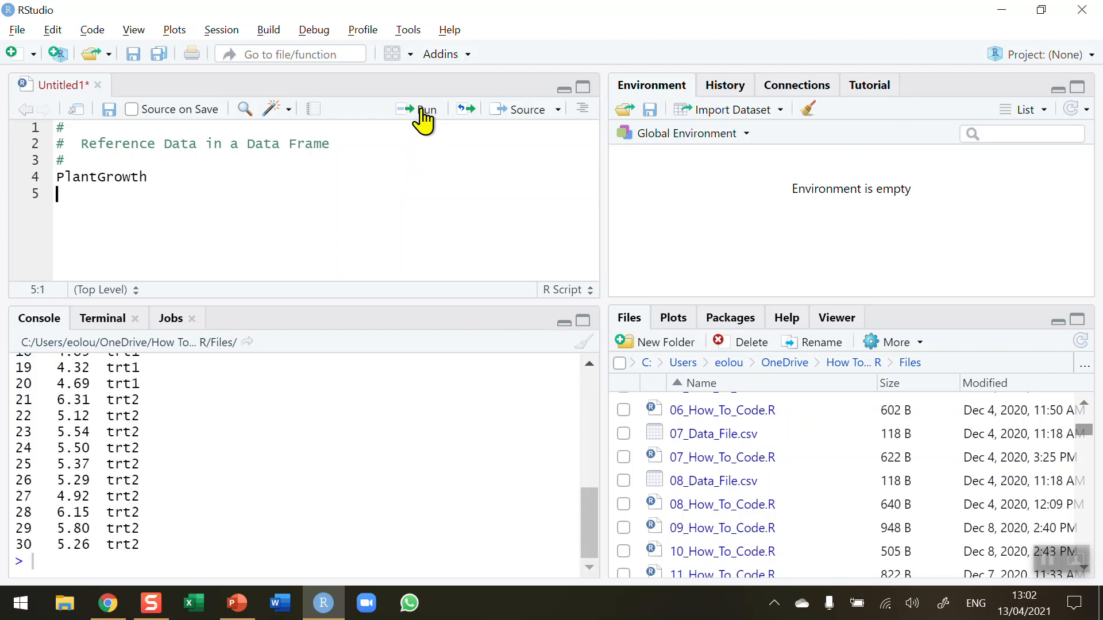
pyautogui.doubleClick(118, 544)
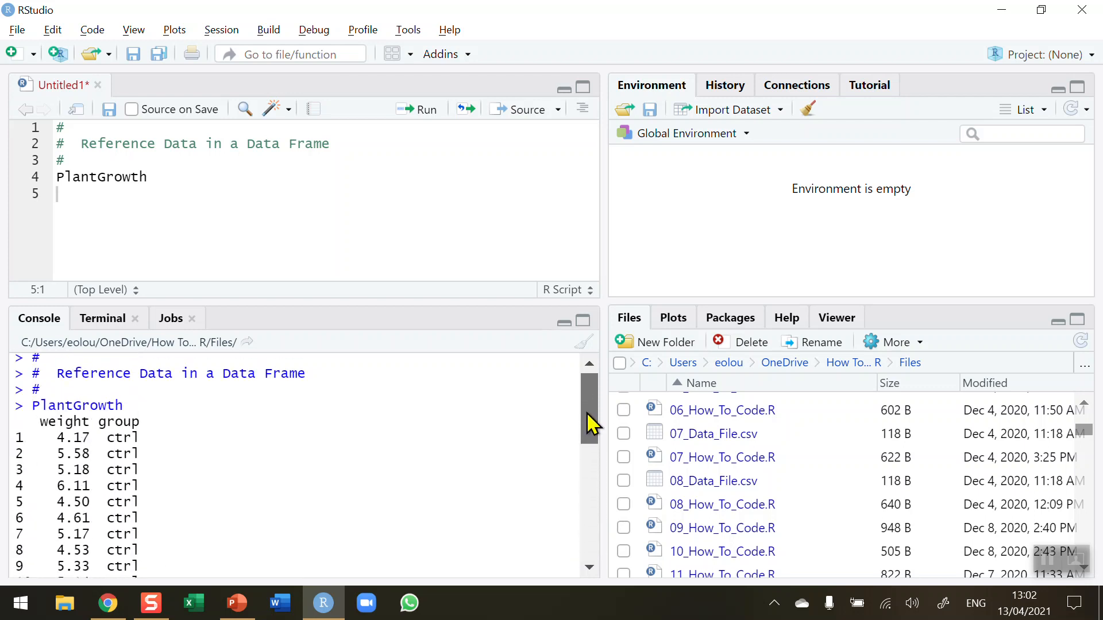
pyautogui.moveTo(211, 470)
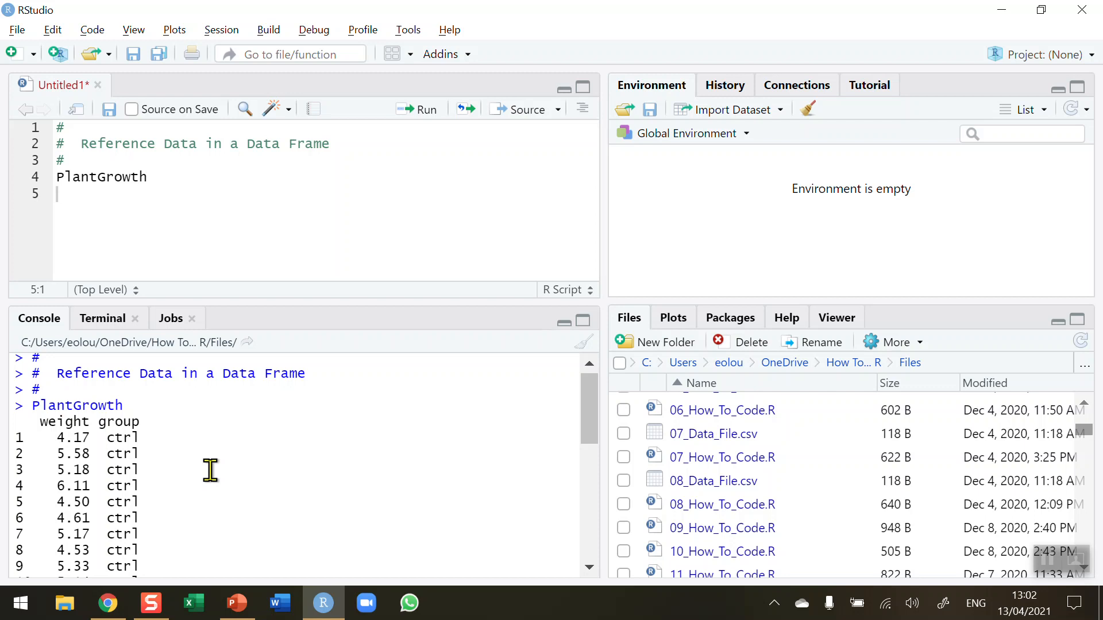
pyautogui.moveTo(67, 421)
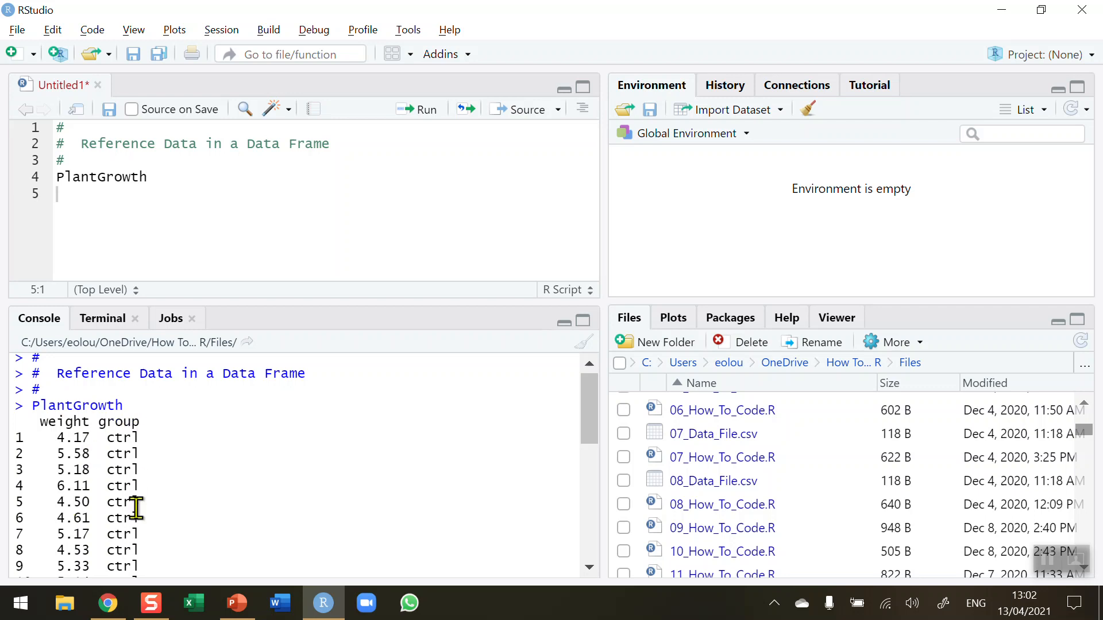
pyautogui.moveTo(591, 414)
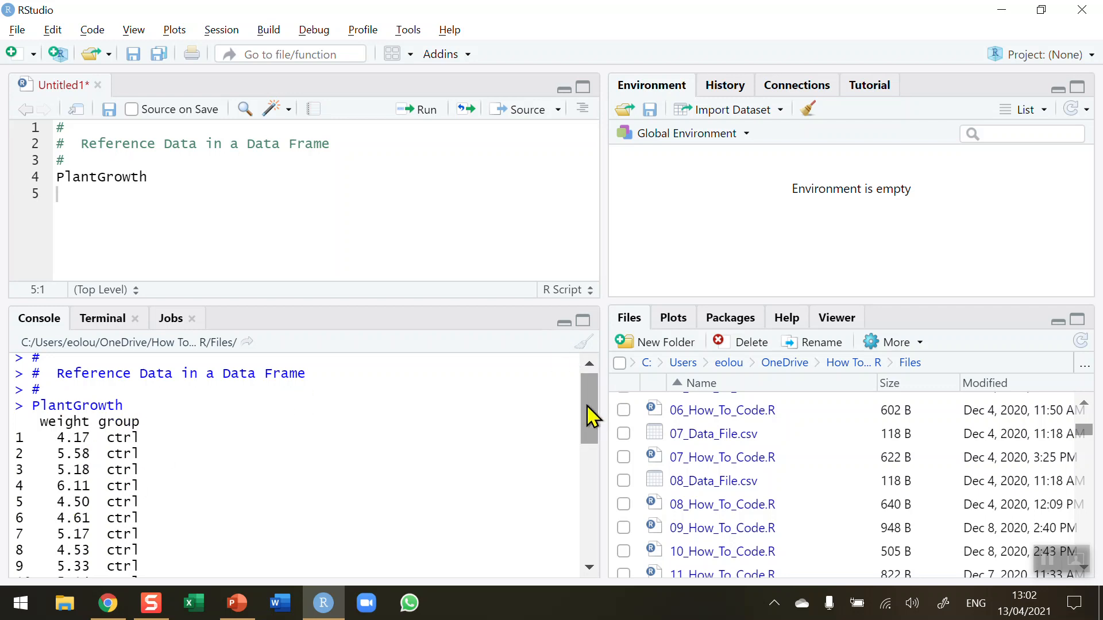
pyautogui.scroll(-3)
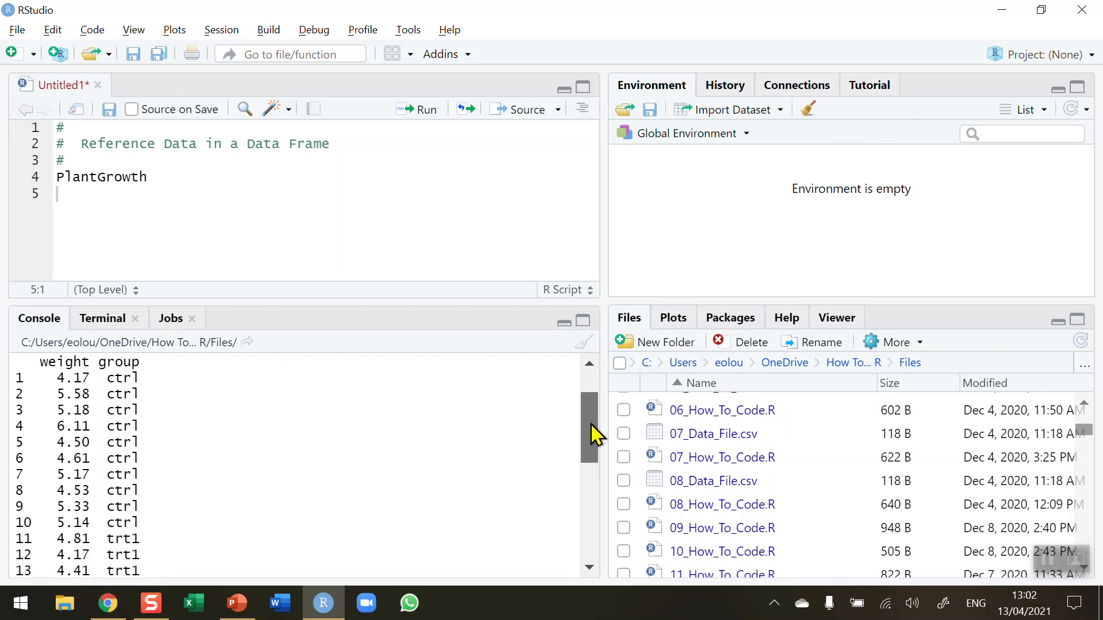
pyautogui.moveTo(436, 442)
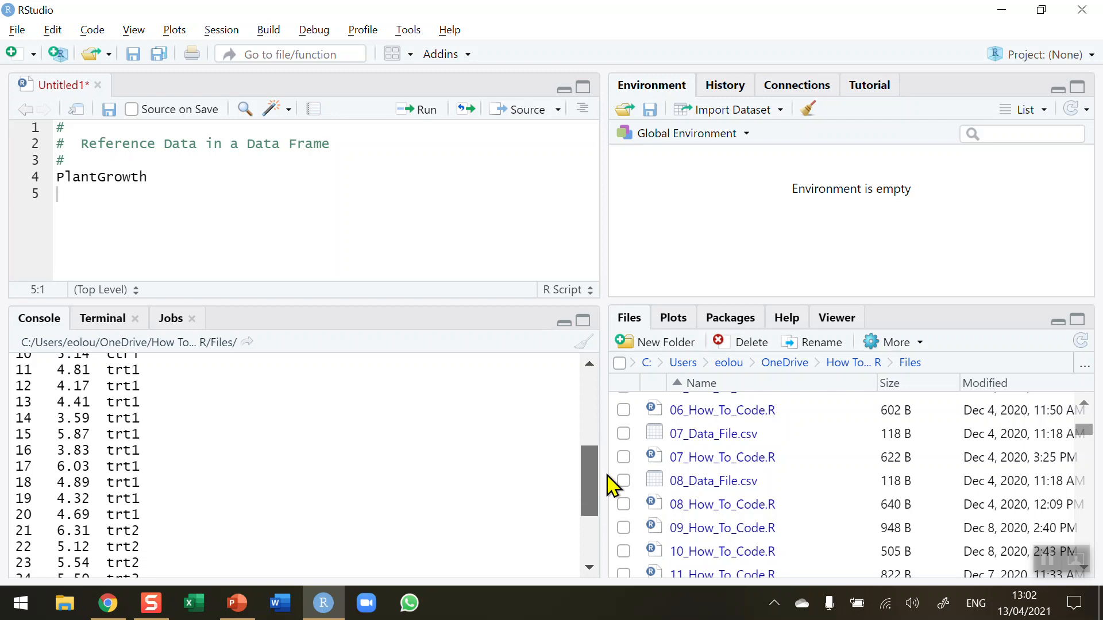
pyautogui.moveTo(602, 472)
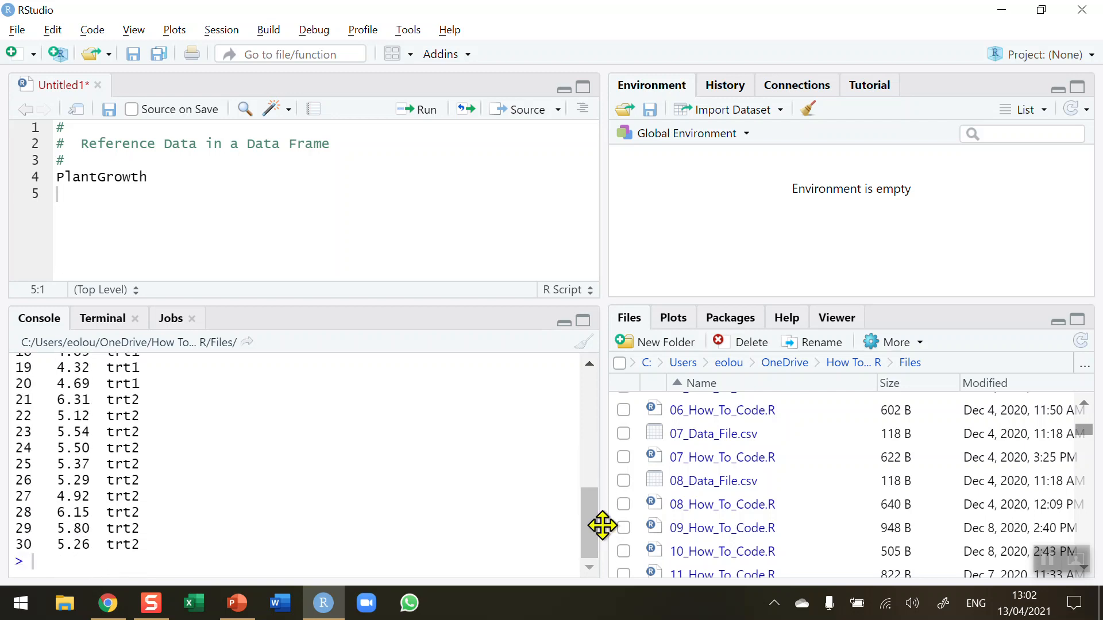
pyautogui.moveTo(574, 521)
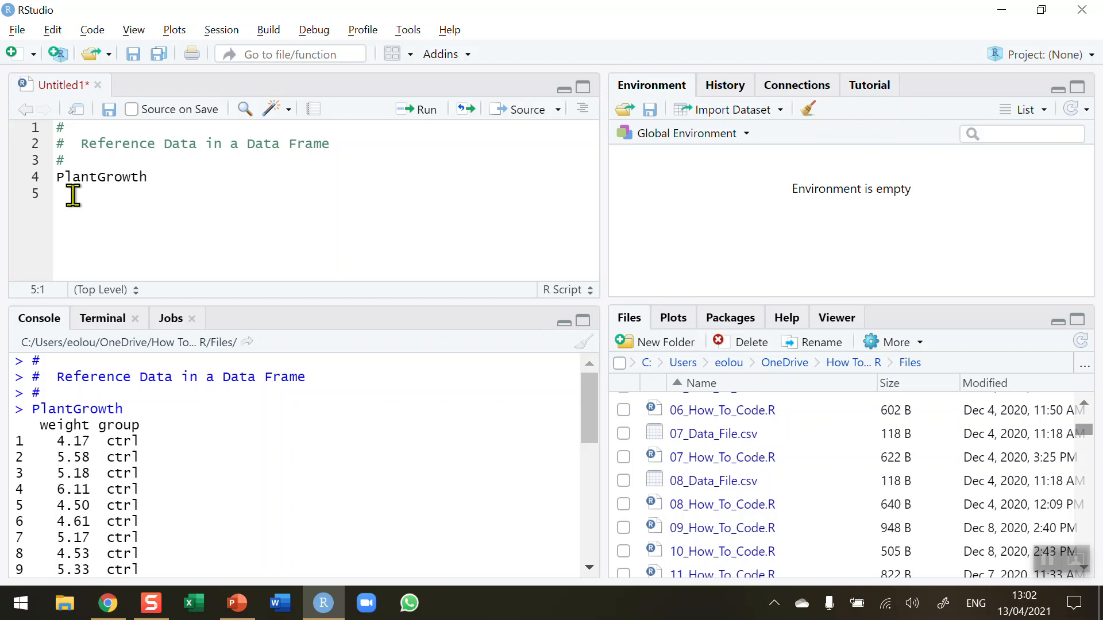
pyautogui.moveTo(420, 254)
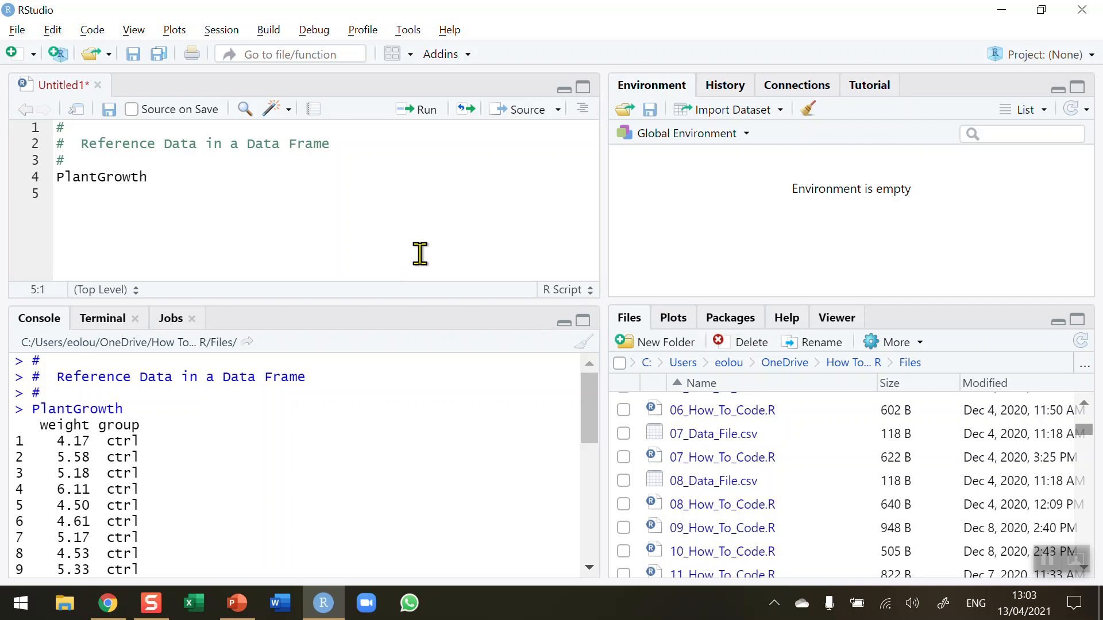
# - Add and run PlantGrowth[3, ], returning row 3: weight 5.18 in group ctrl
pyautogui.write('PlantGrowth[')
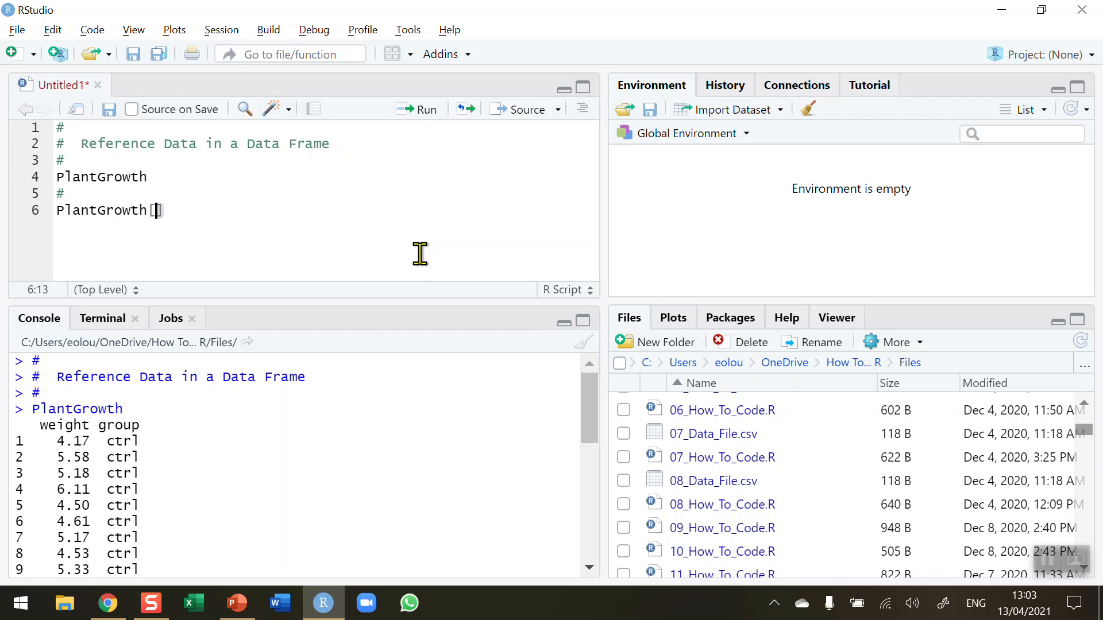
pyautogui.moveTo(138, 476)
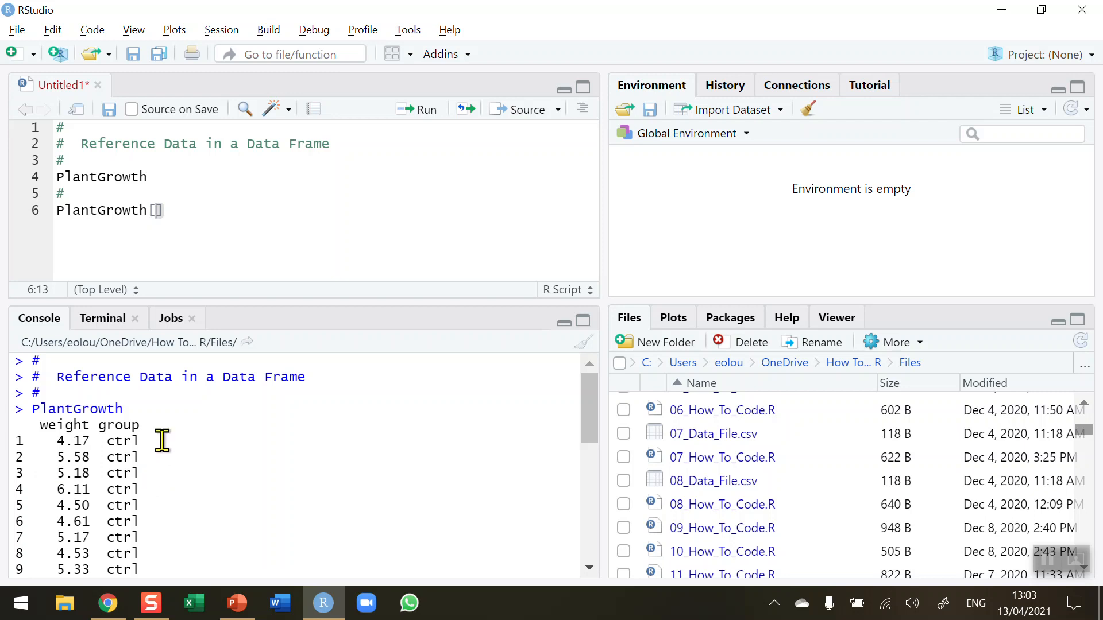
pyautogui.moveTo(372, 182)
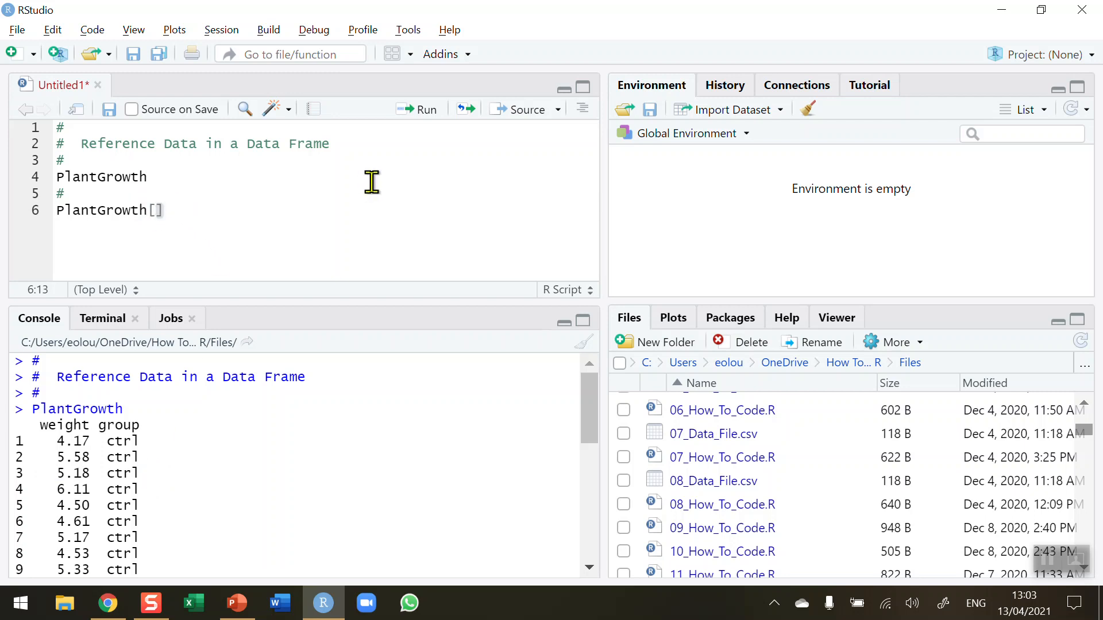
pyautogui.write('3')
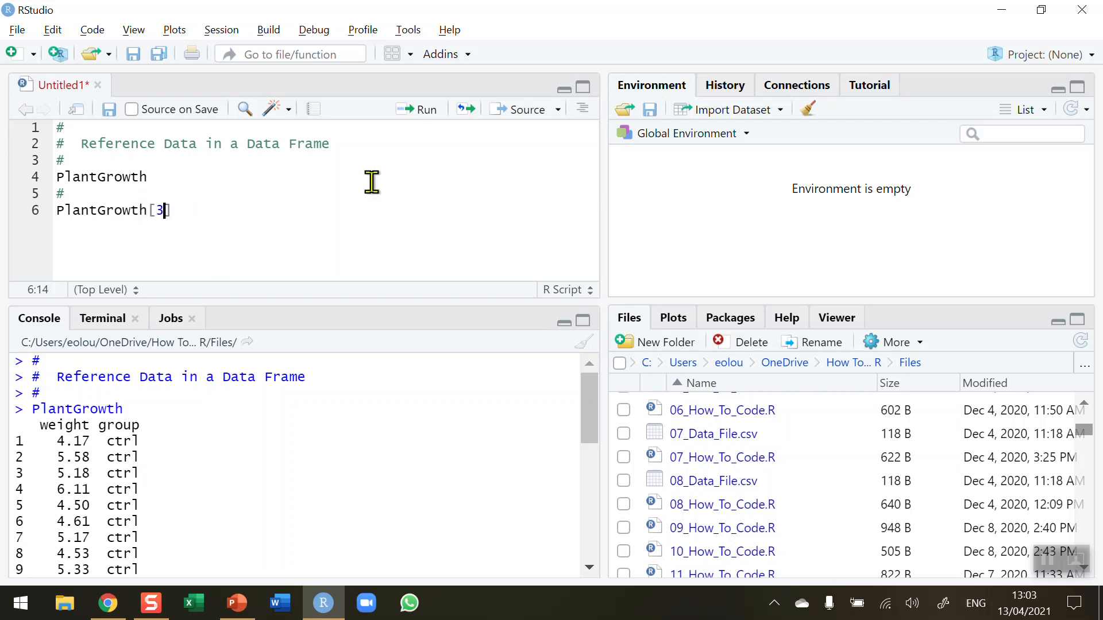
pyautogui.write(',')
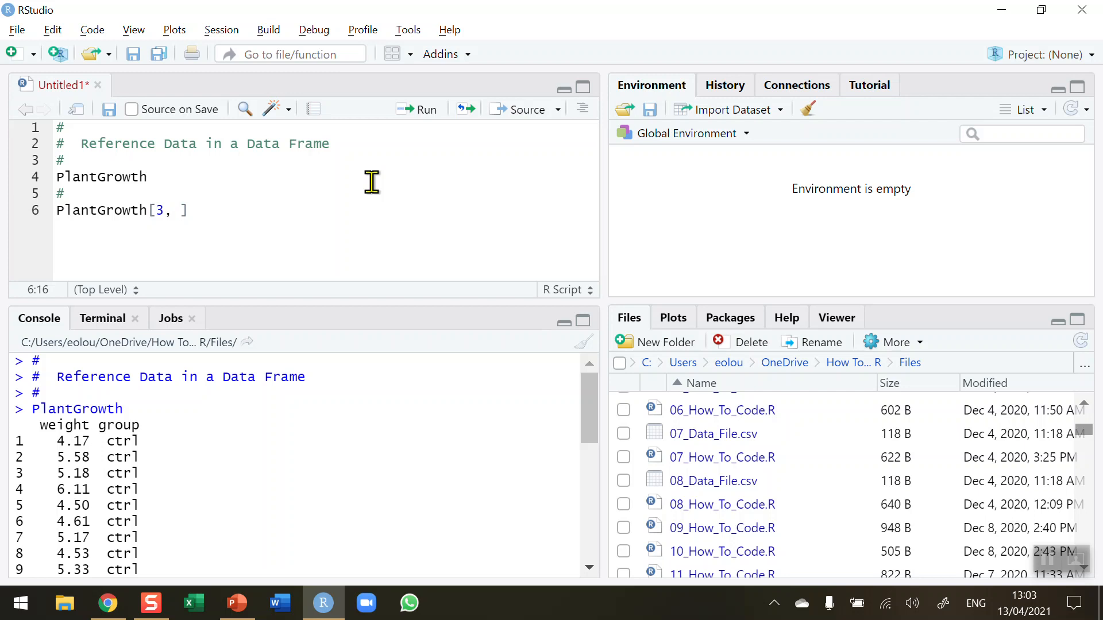
pyautogui.moveTo(204, 218)
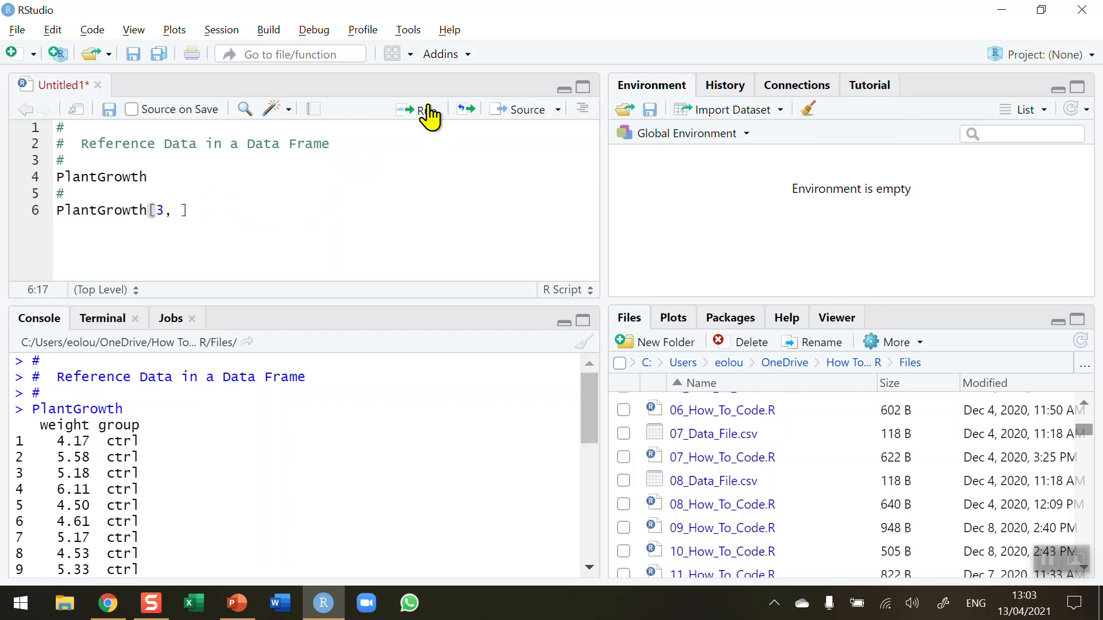
pyautogui.click(416, 109)
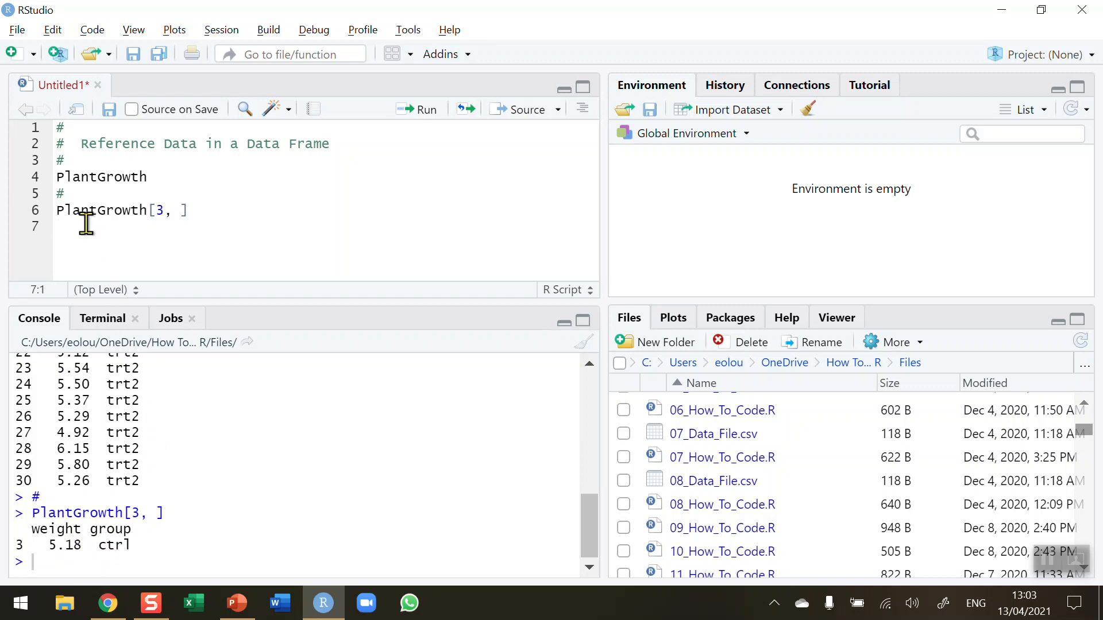
# - Add and run PlantGrowth[27, ], showing weight 4.92 in group trt2
pyautogui.write('Pl')
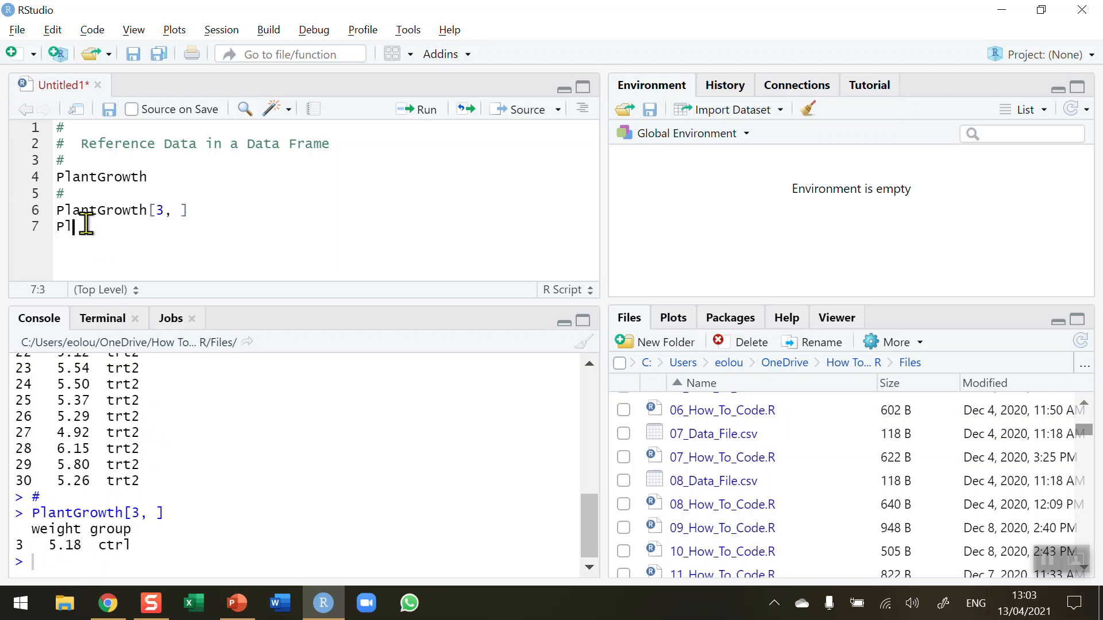
pyautogui.write('antGrowth')
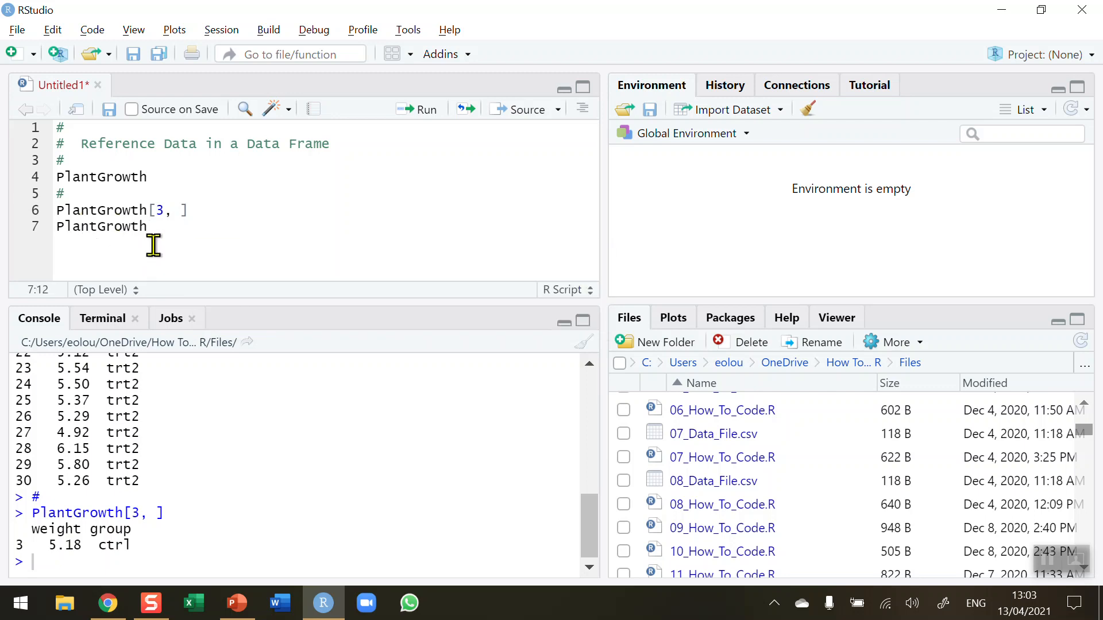
pyautogui.write('[2]')
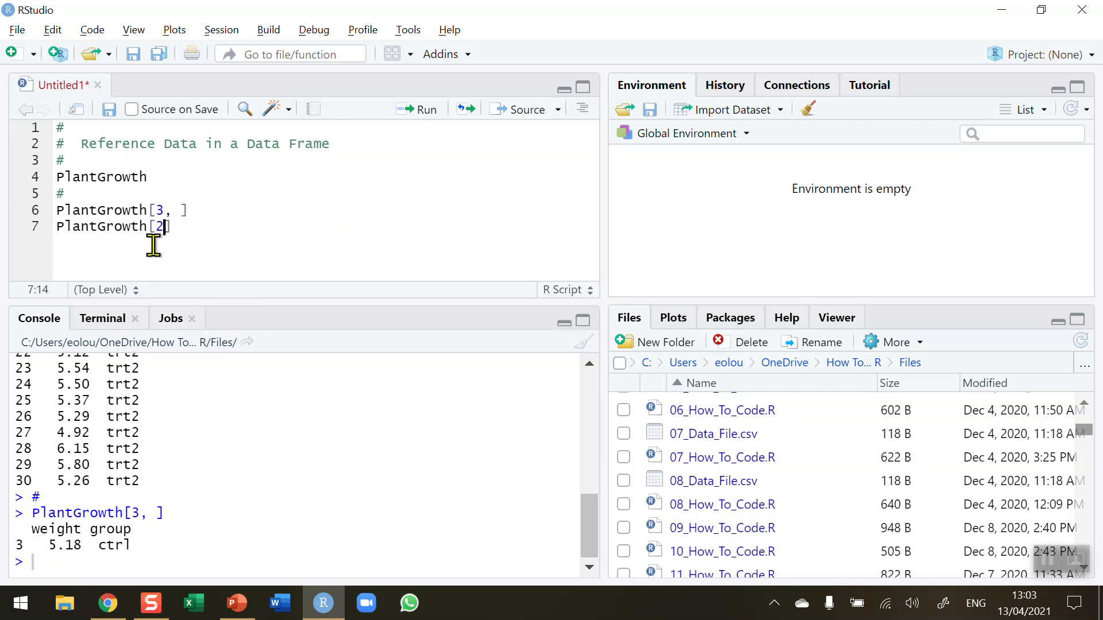
pyautogui.write('7,')
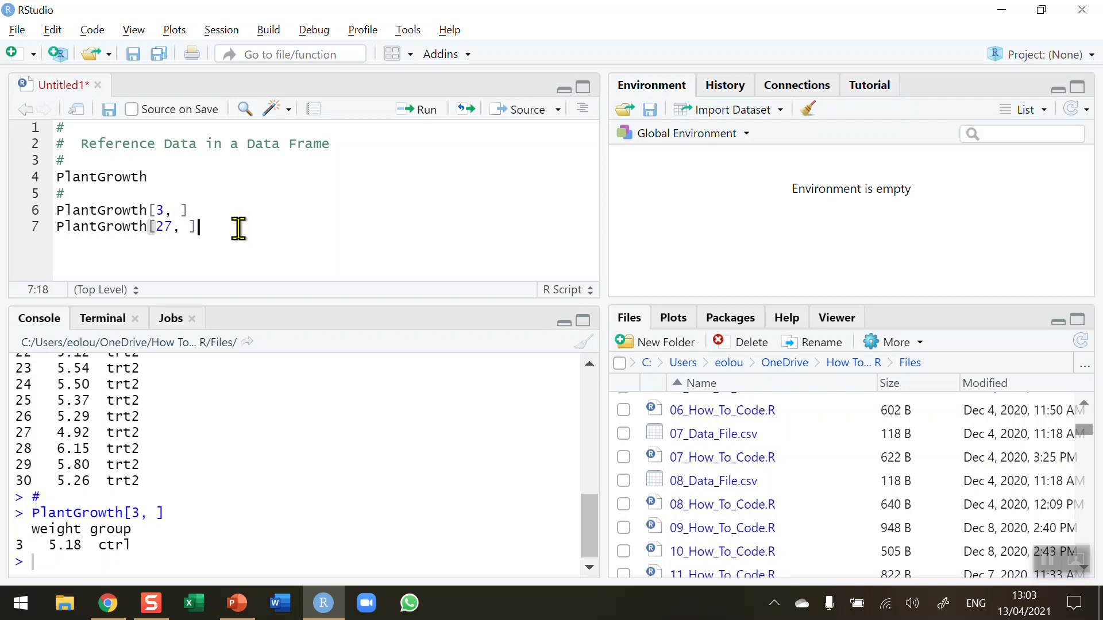
pyautogui.click(416, 109)
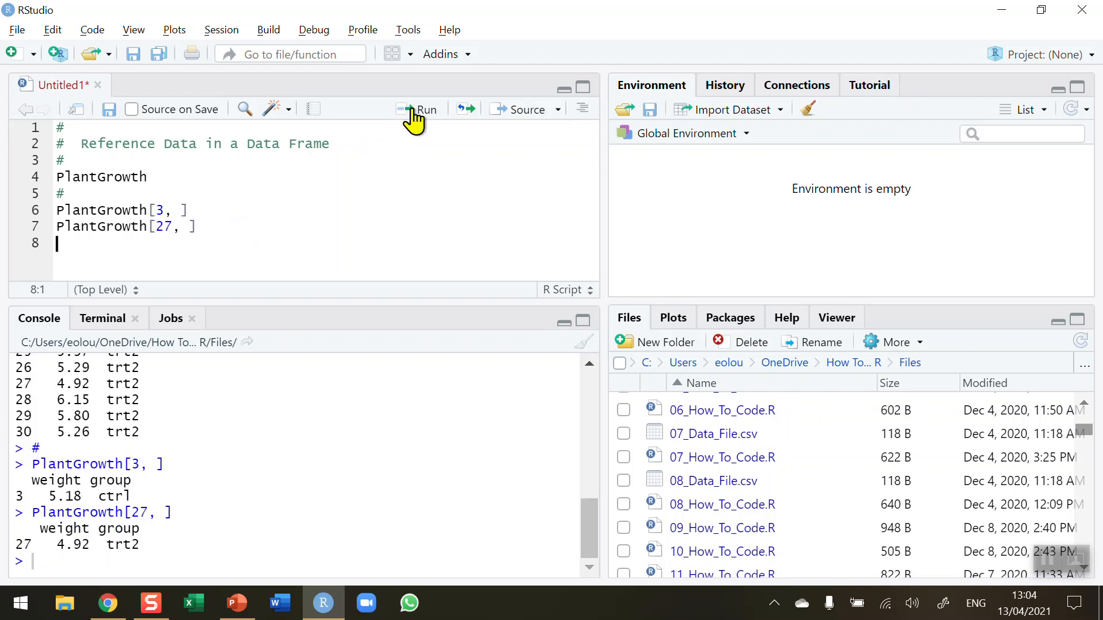
pyautogui.moveTo(161, 537)
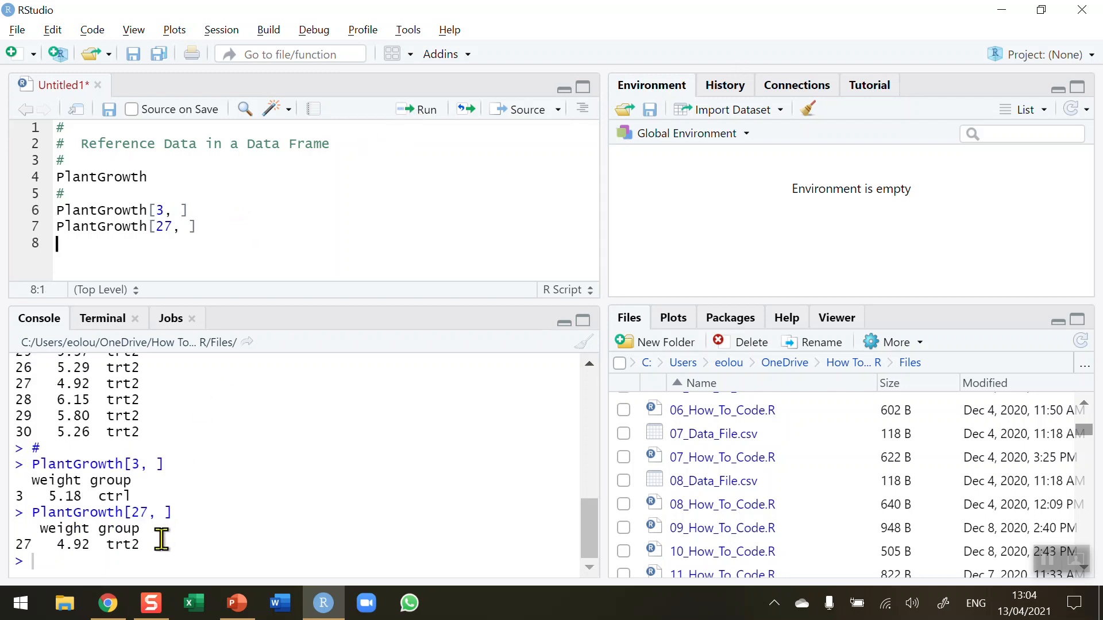
pyautogui.moveTo(78, 239)
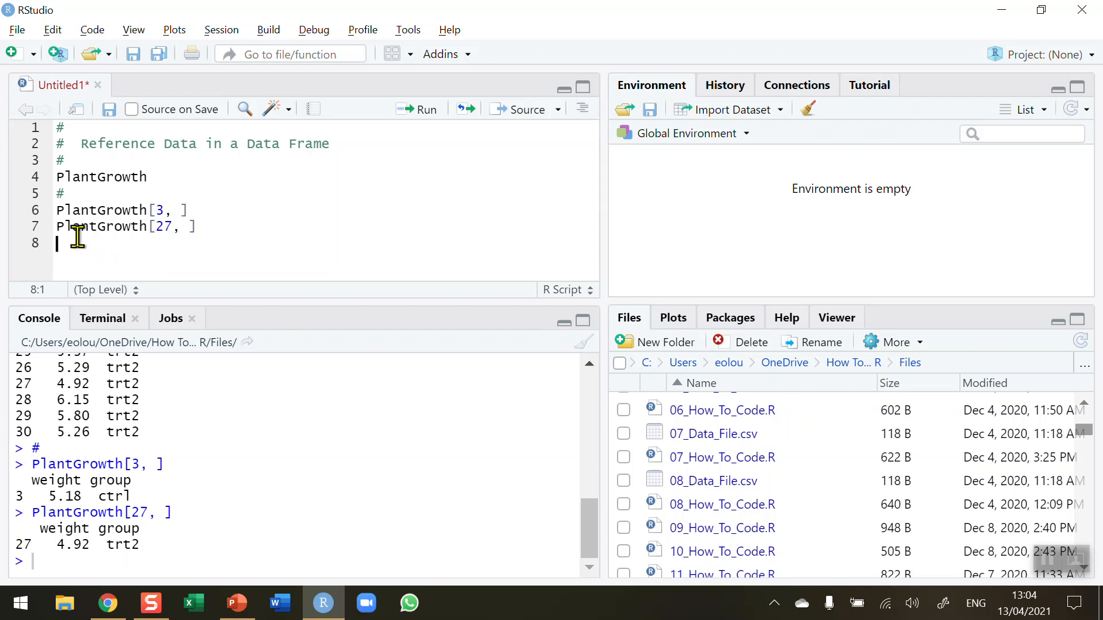
# - Add and run PlantGrowth[3:10, ], printing the eight ctrl rows 3 through 10
pyautogui.write('PlantGrowth')
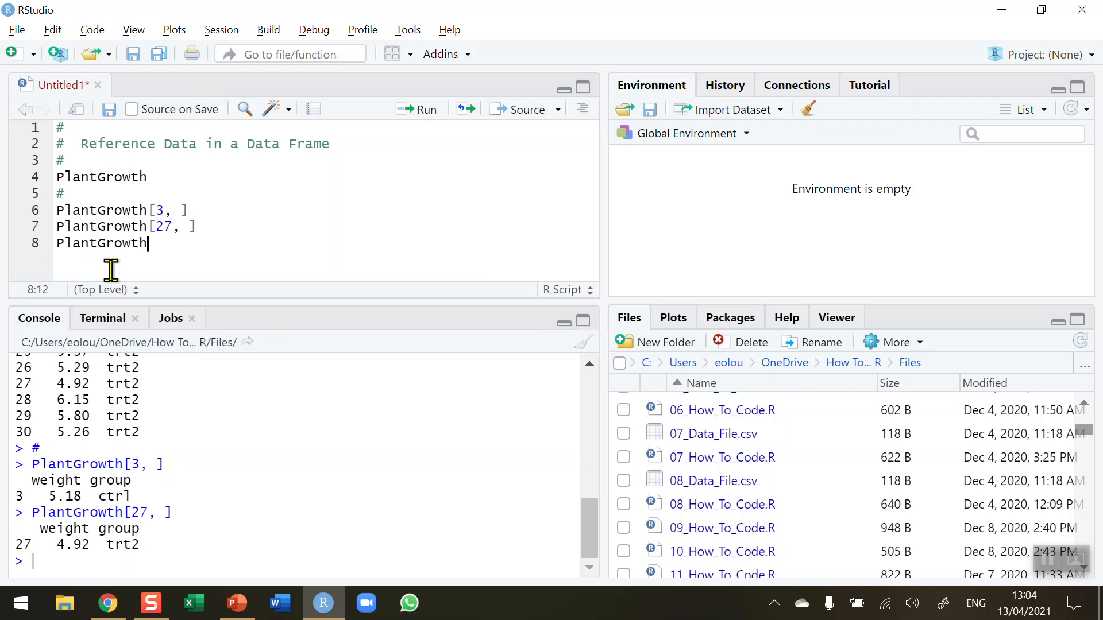
pyautogui.write('[]')
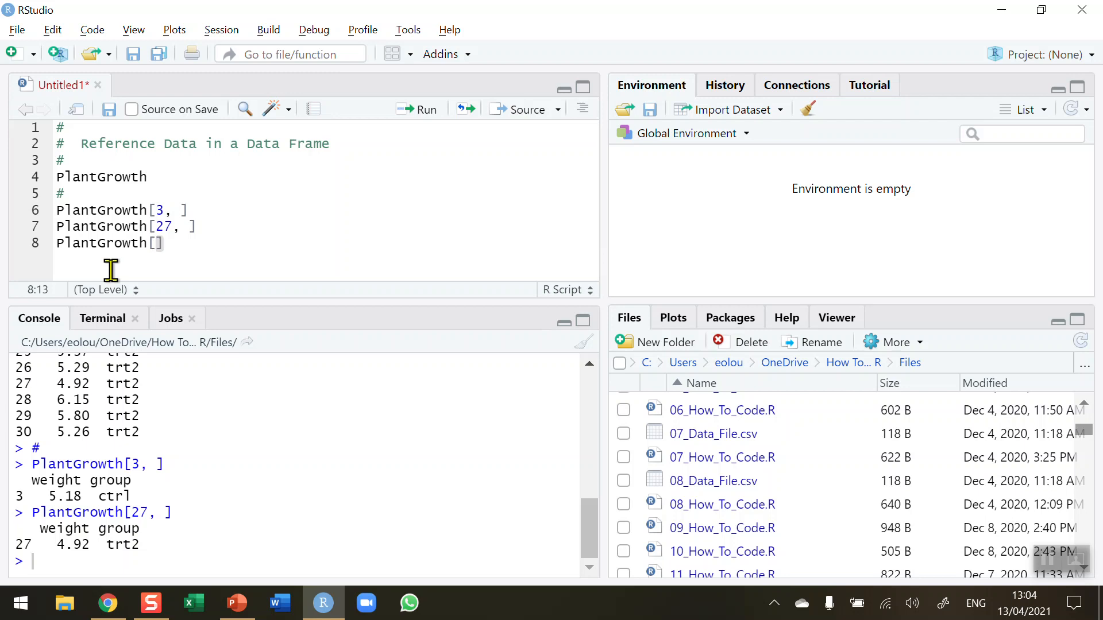
pyautogui.write('3:')
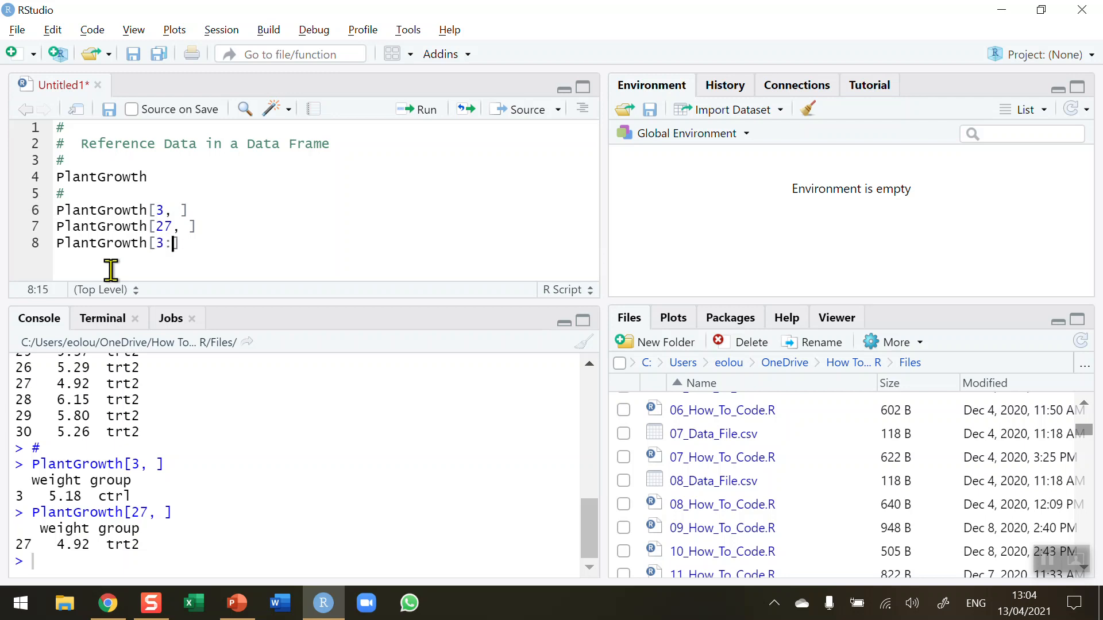
pyautogui.write('10,')
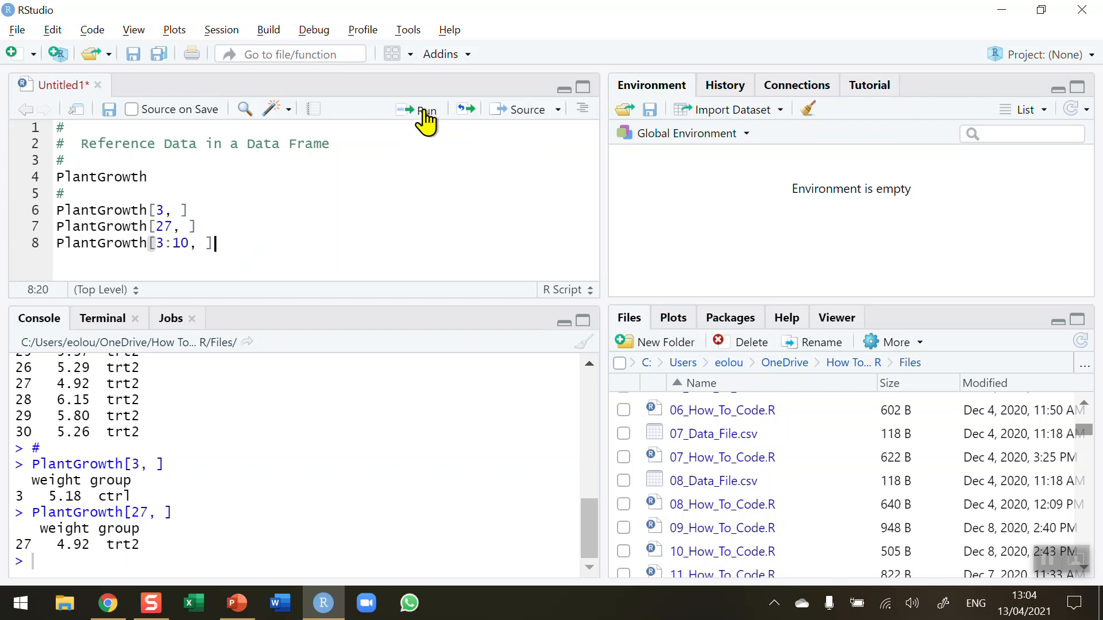
pyautogui.click(422, 110)
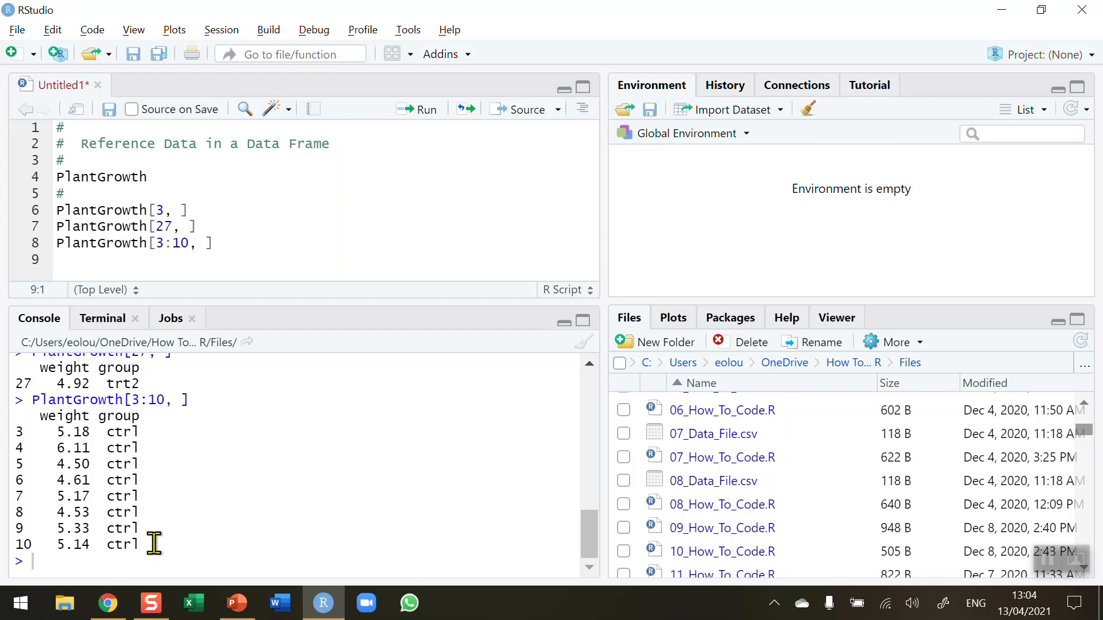
pyautogui.moveTo(66, 261)
pyautogui.write('#')
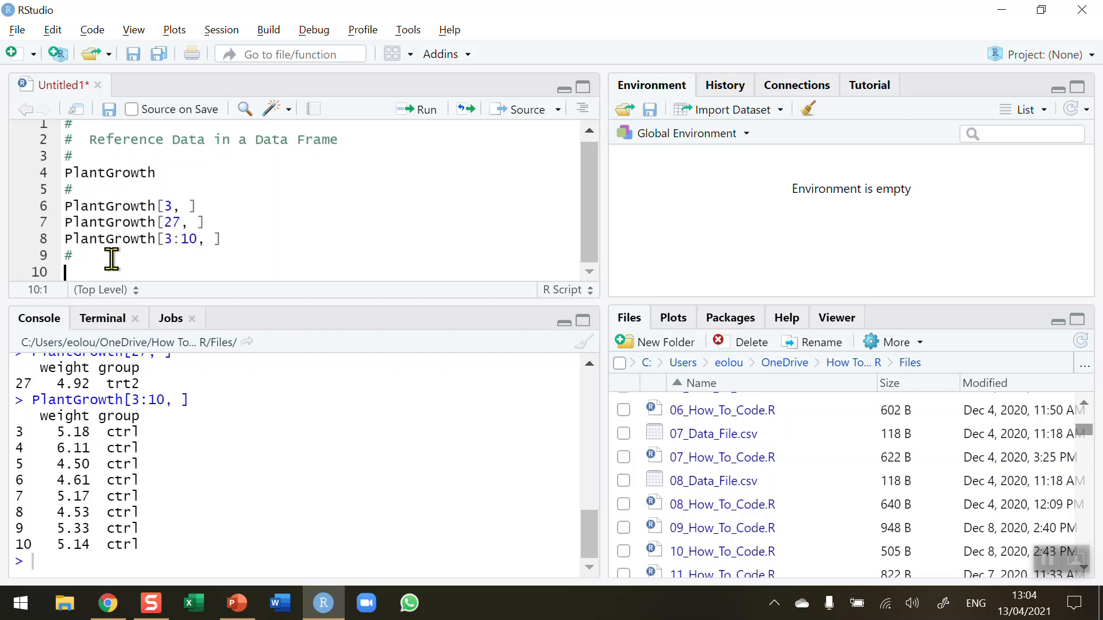
pyautogui.moveTo(367, 228)
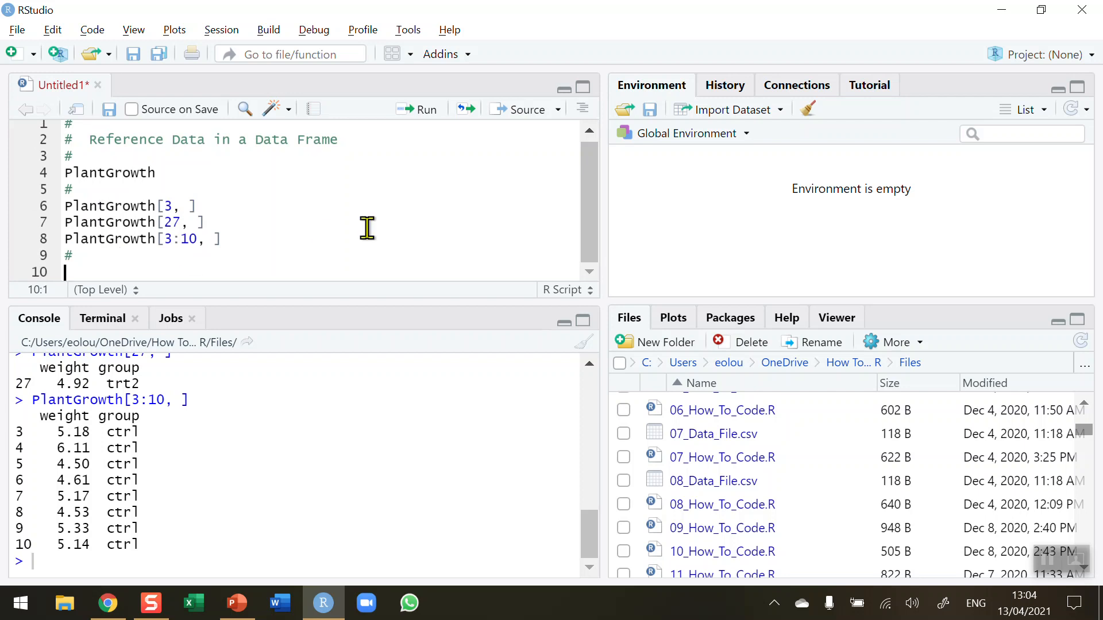
pyautogui.moveTo(375, 232)
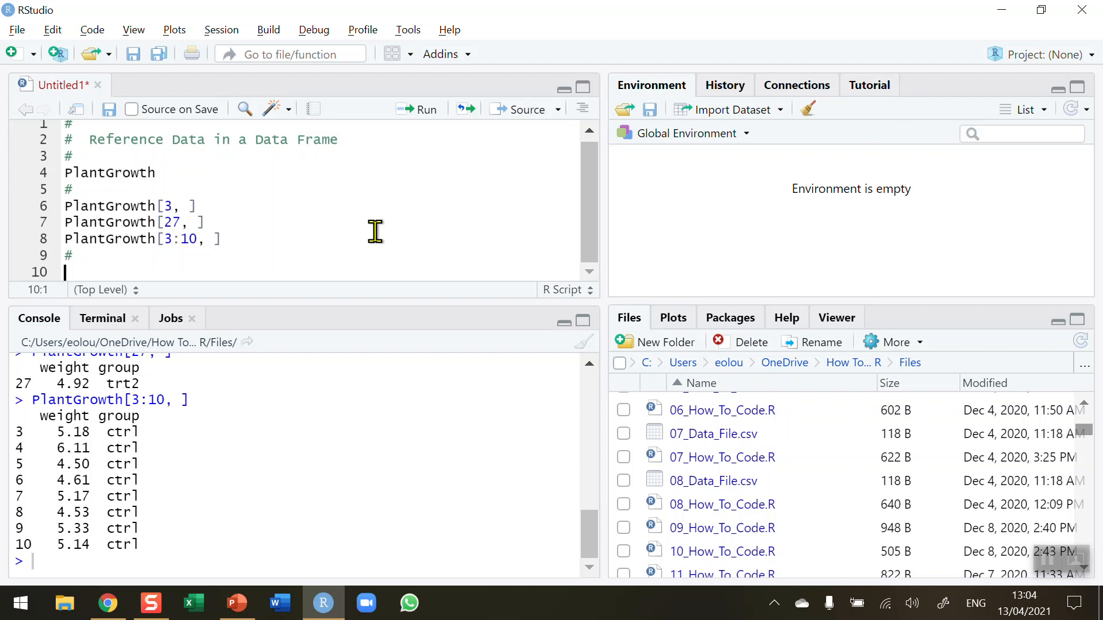
# - Write PlantGrowth[ , 1] to select the first column by number
pyautogui.write('Plab')
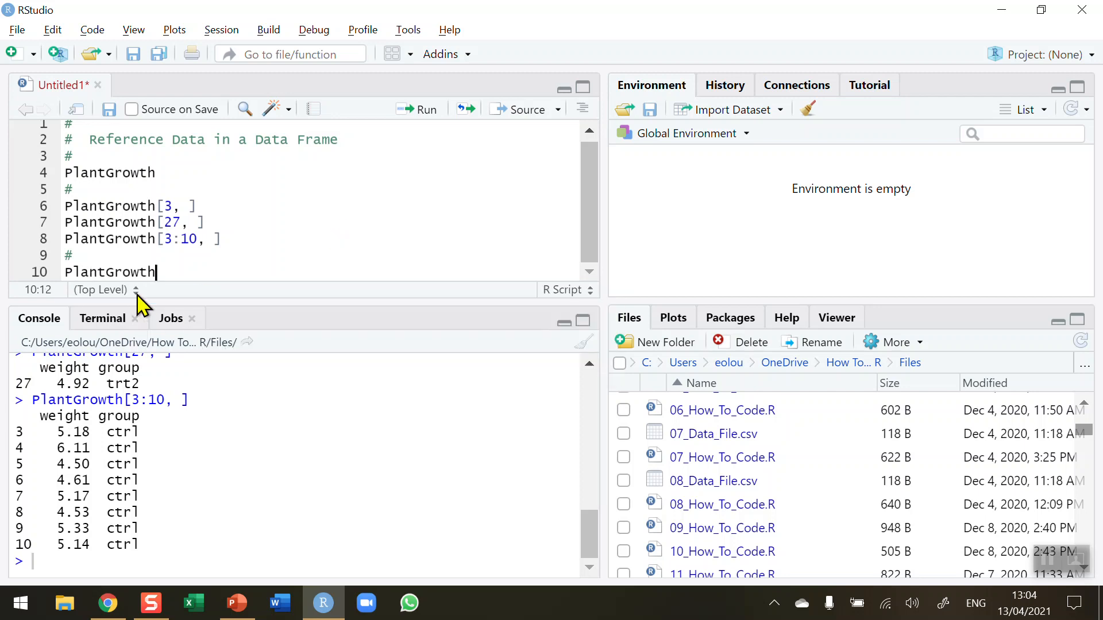
pyautogui.write('[')
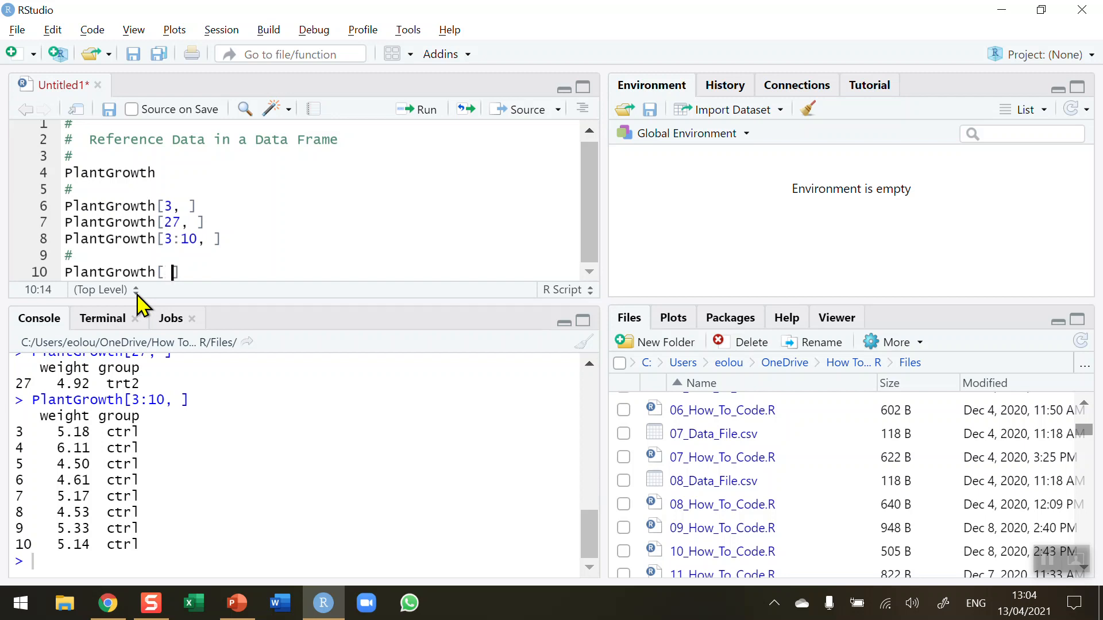
pyautogui.write(',')
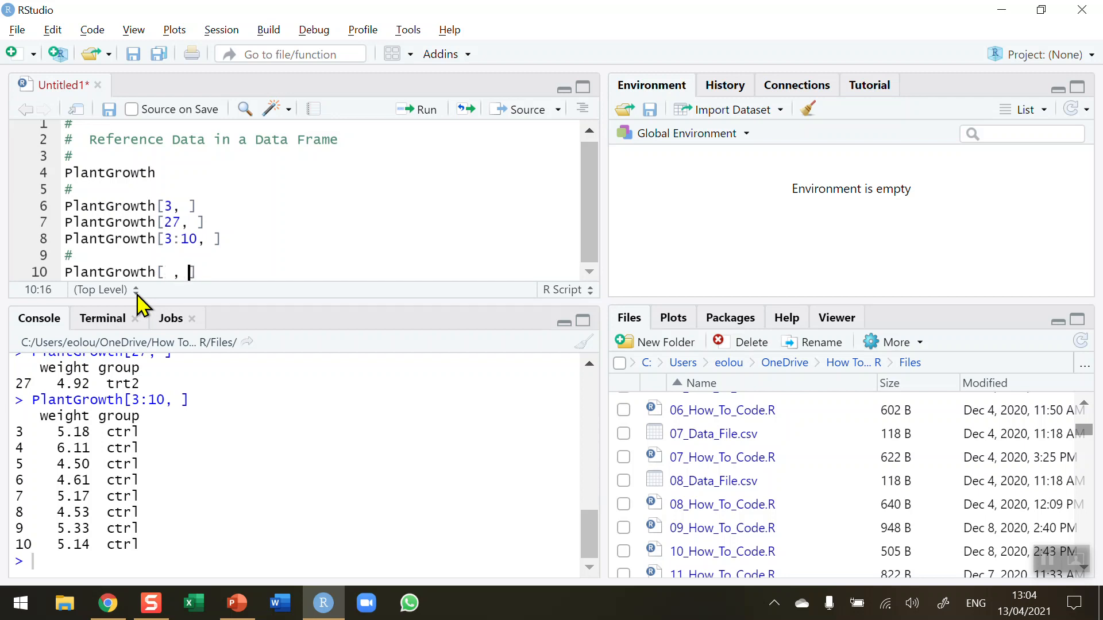
pyautogui.write('1')
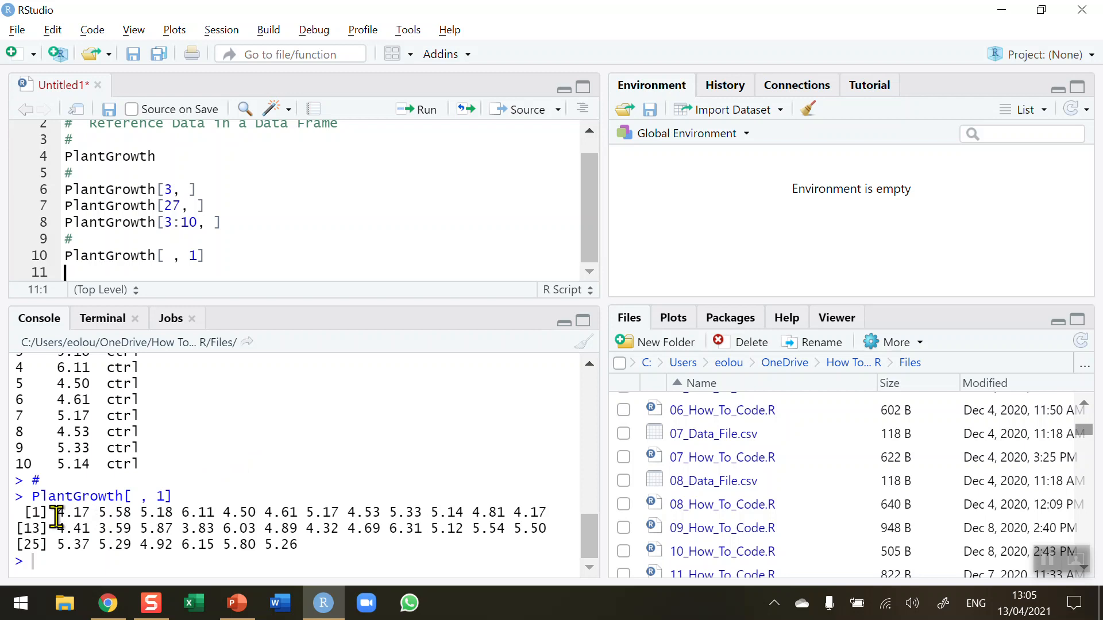
pyautogui.moveTo(194, 493)
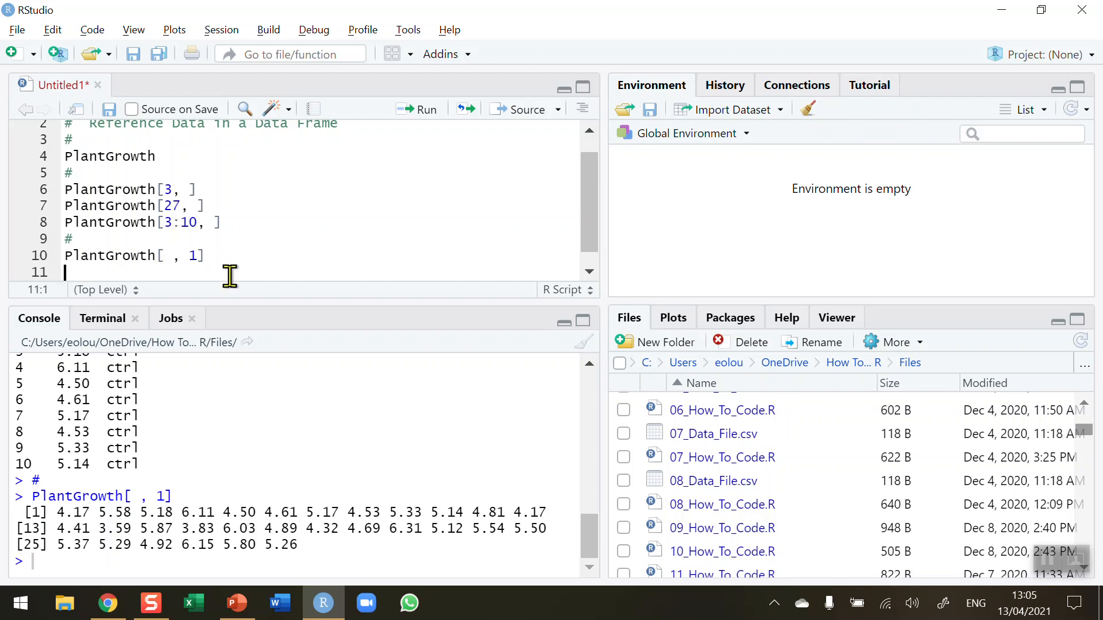
# - Add and run PlantGrowth[ , "weight"], selecting the same column by name
pyautogui.write('PlantGrowth[')
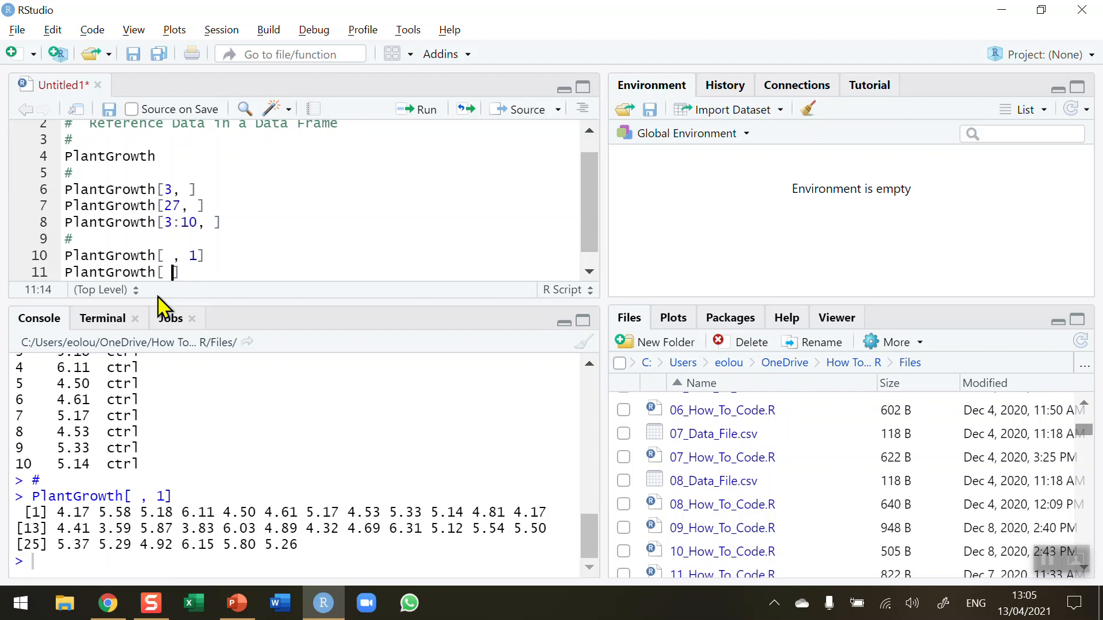
pyautogui.write(',')
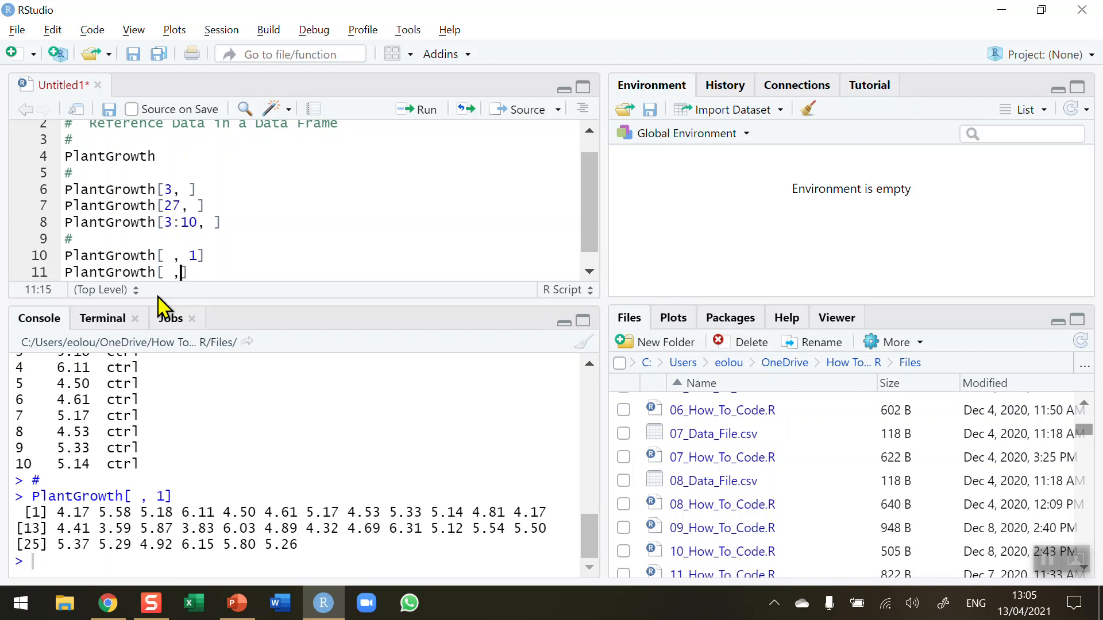
pyautogui.write('""')
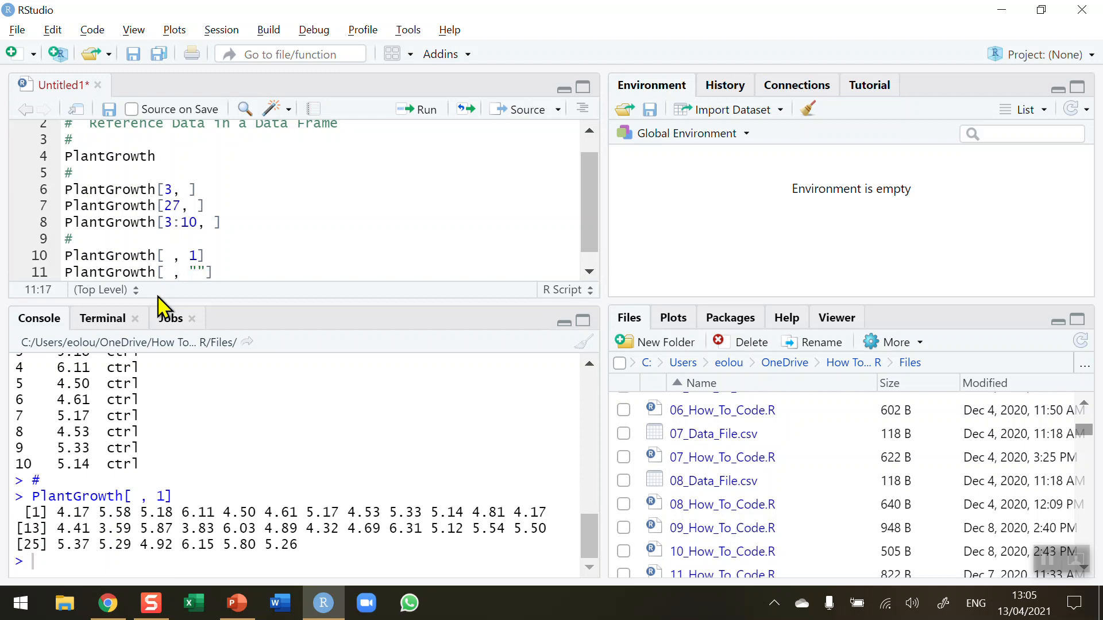
pyautogui.write('wi')
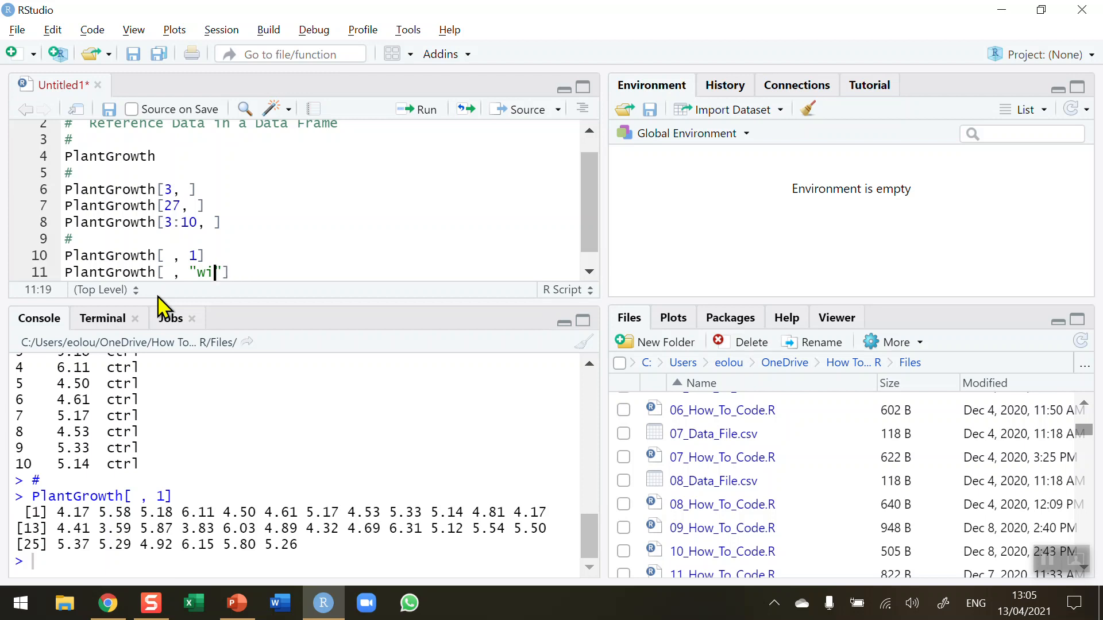
pyautogui.write('eight')
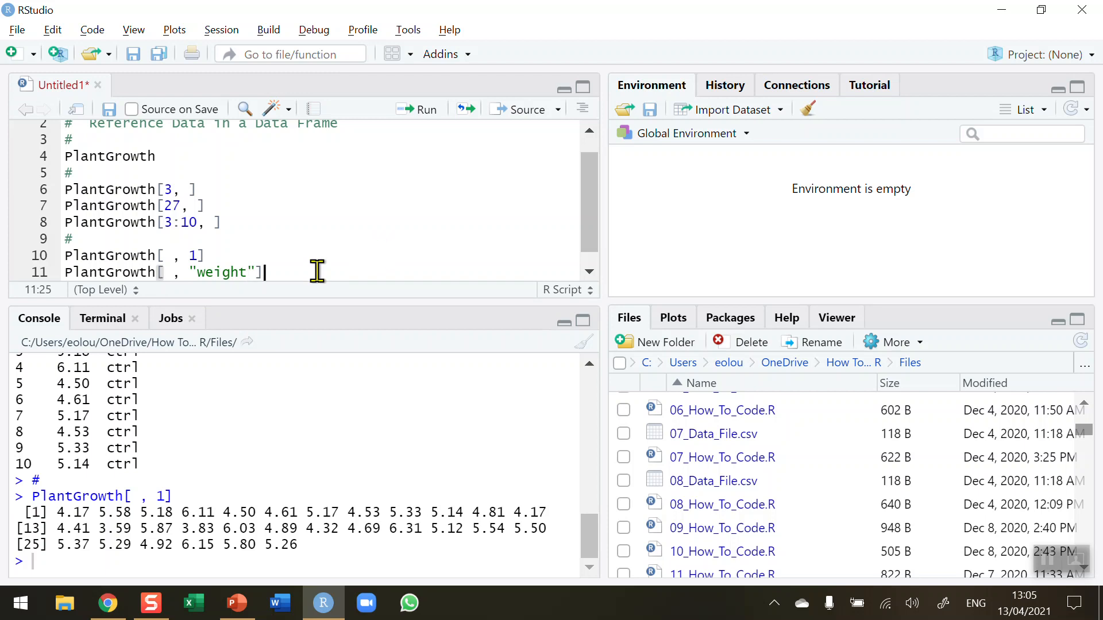
pyautogui.click(417, 109)
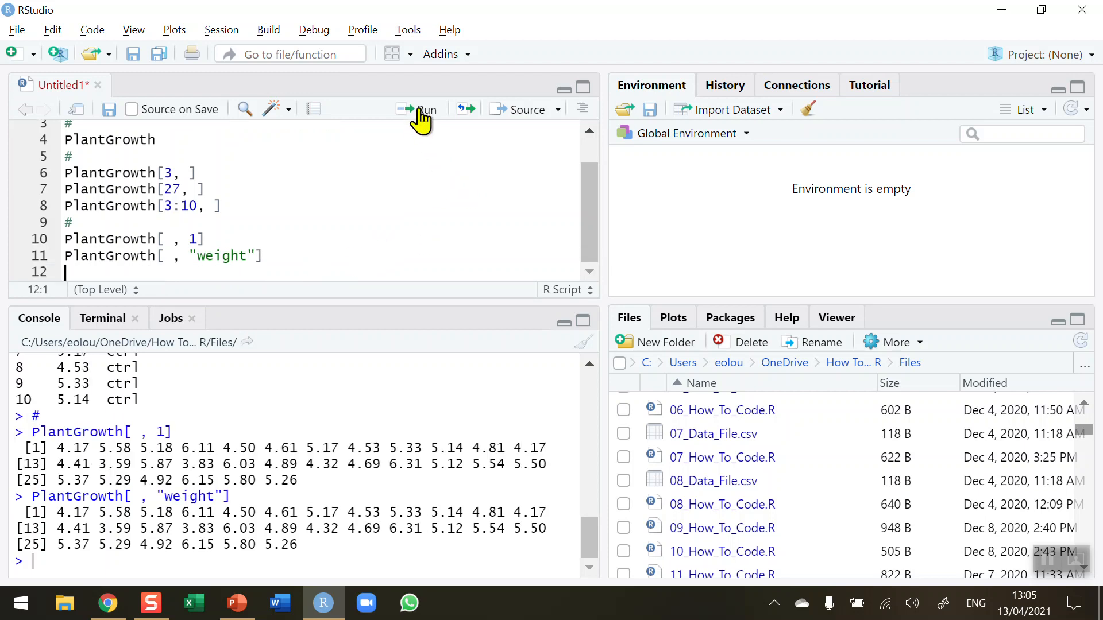
pyautogui.moveTo(156, 339)
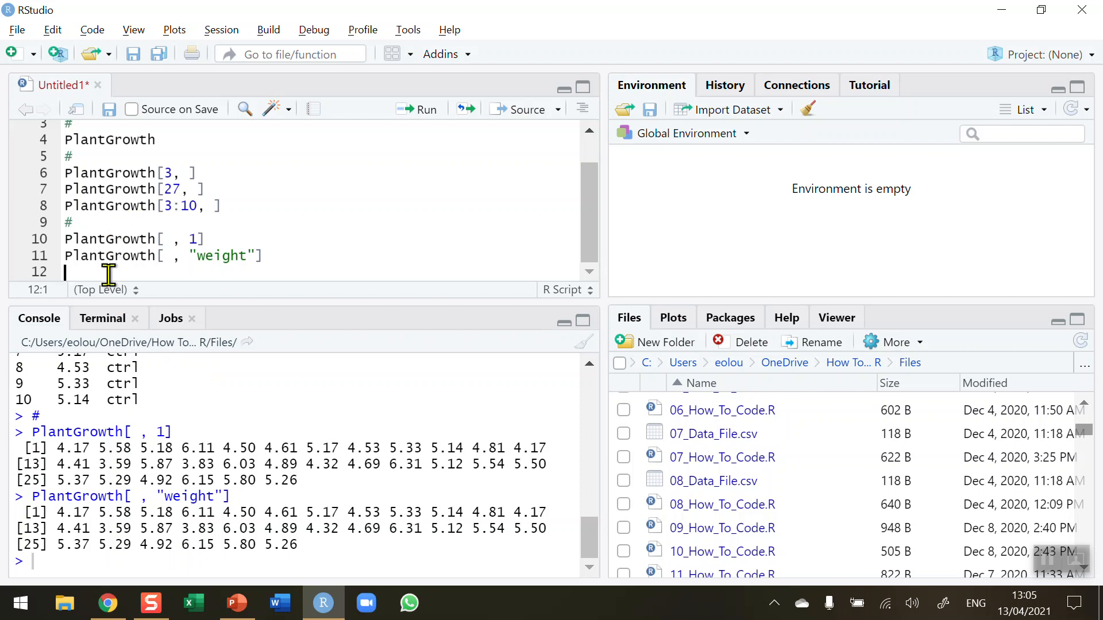
pyautogui.moveTo(169, 270)
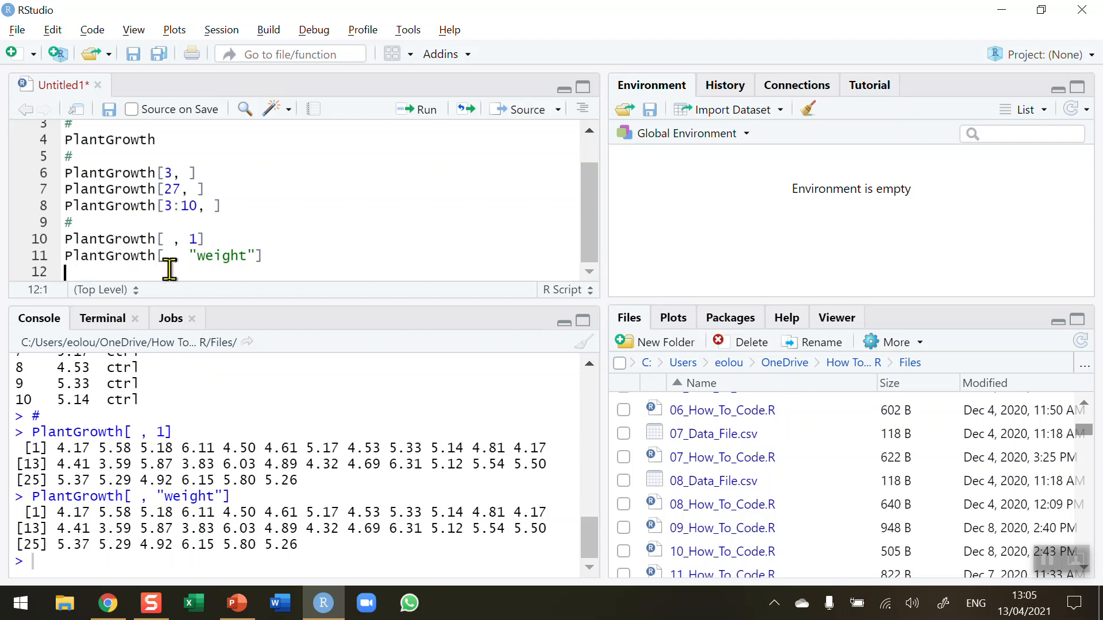
# - Begin line 12 as PlantGrowth$ to reach the weight column
pyautogui.write('PlantGrowth$')
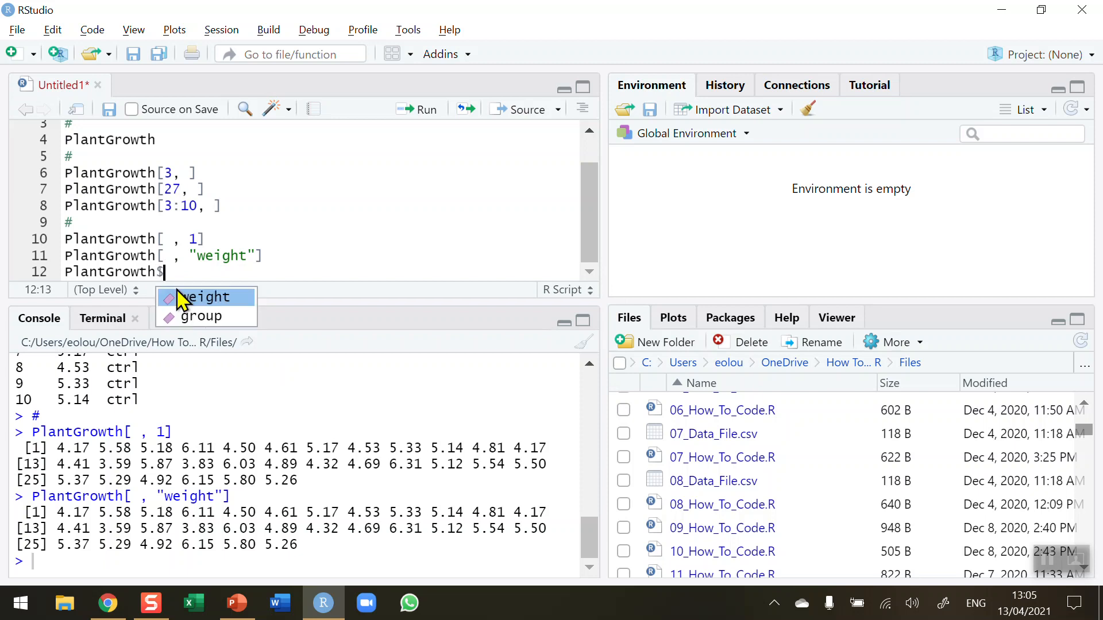
pyautogui.moveTo(232, 308)
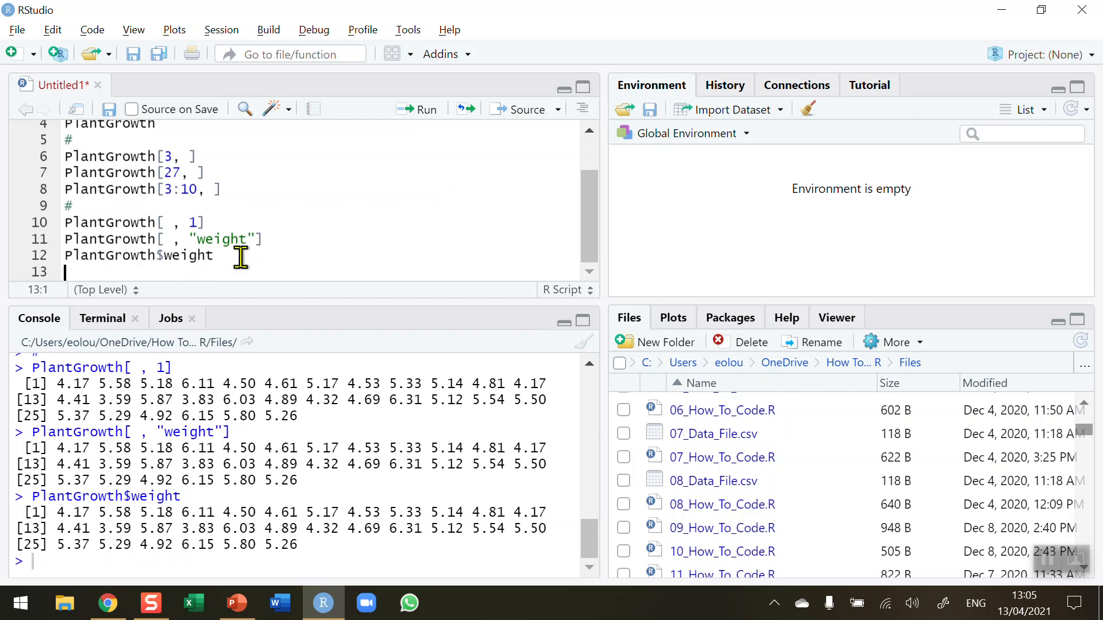
pyautogui.moveTo(238, 258)
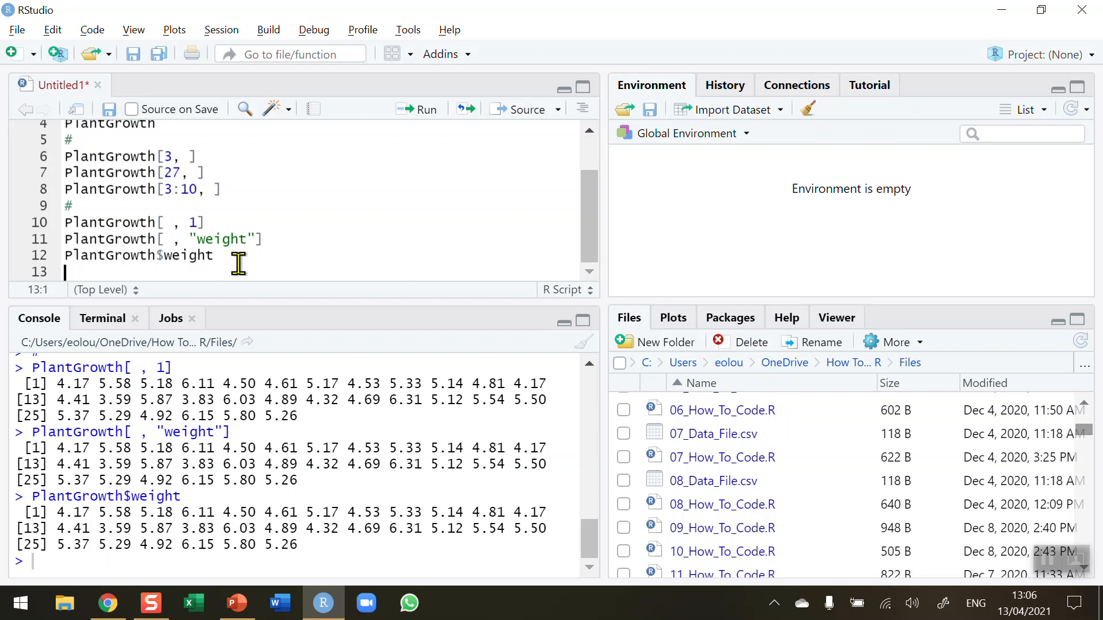
pyautogui.moveTo(153, 298)
pyautogui.write('#')
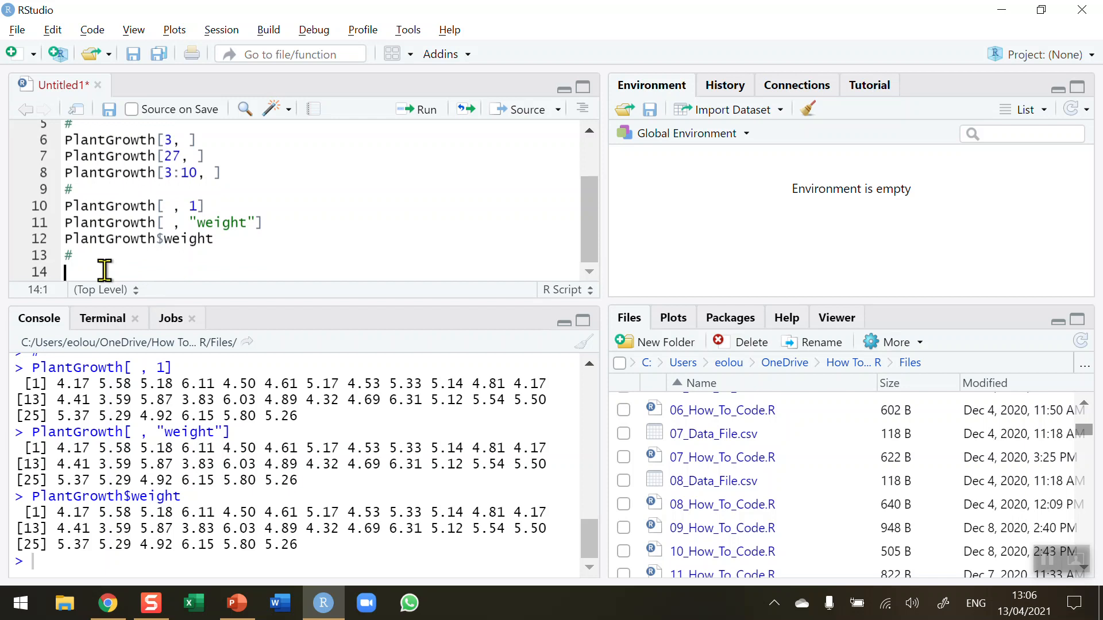
# - Add and run PlantGrowth[ , 2], printing the group labels with levels ctrl, trt1, trt2
pyautogui.write('Plant')
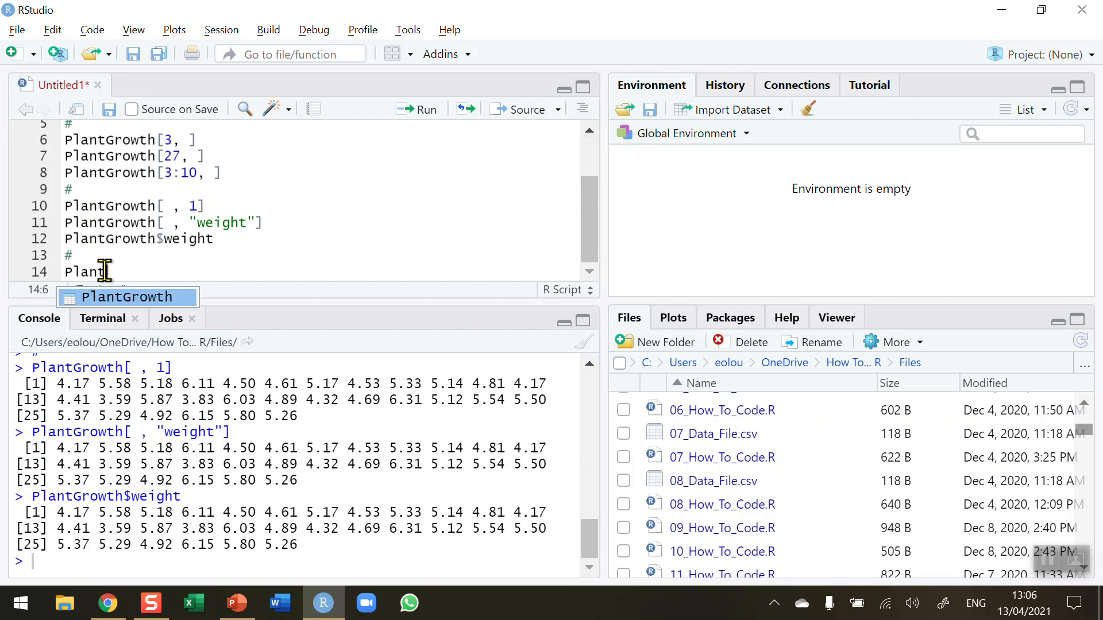
pyautogui.moveTo(126, 297)
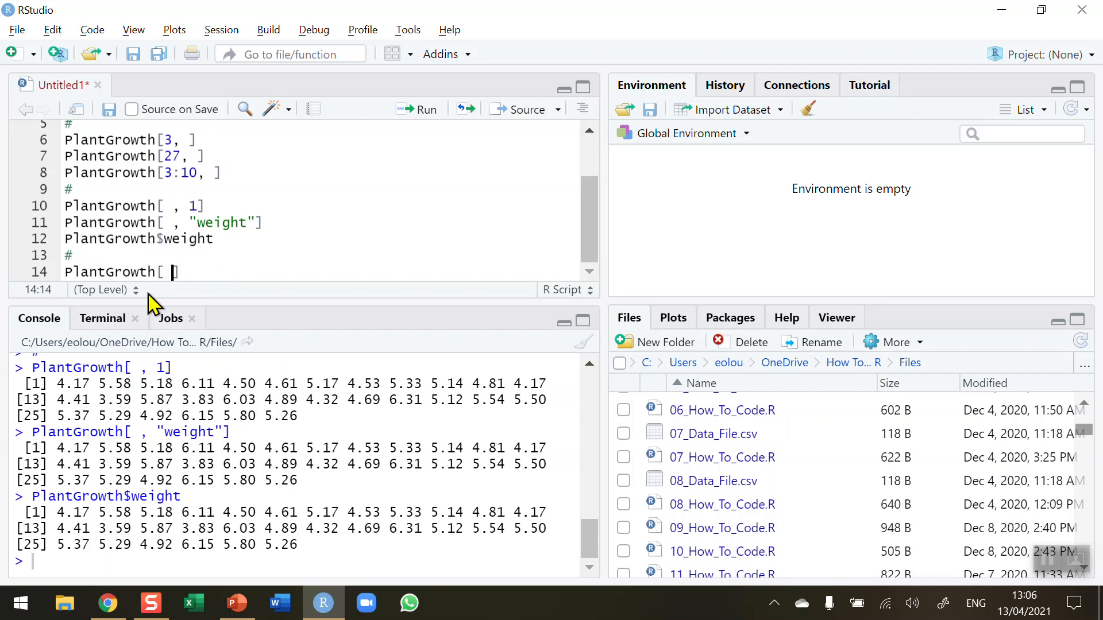
pyautogui.write(',')
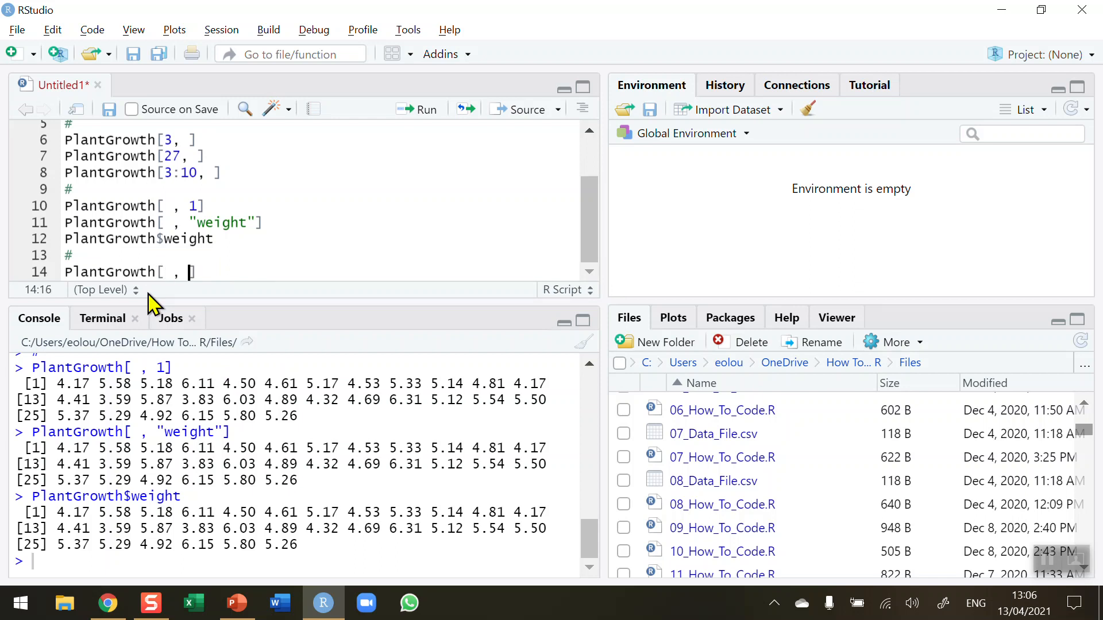
pyautogui.write('2')
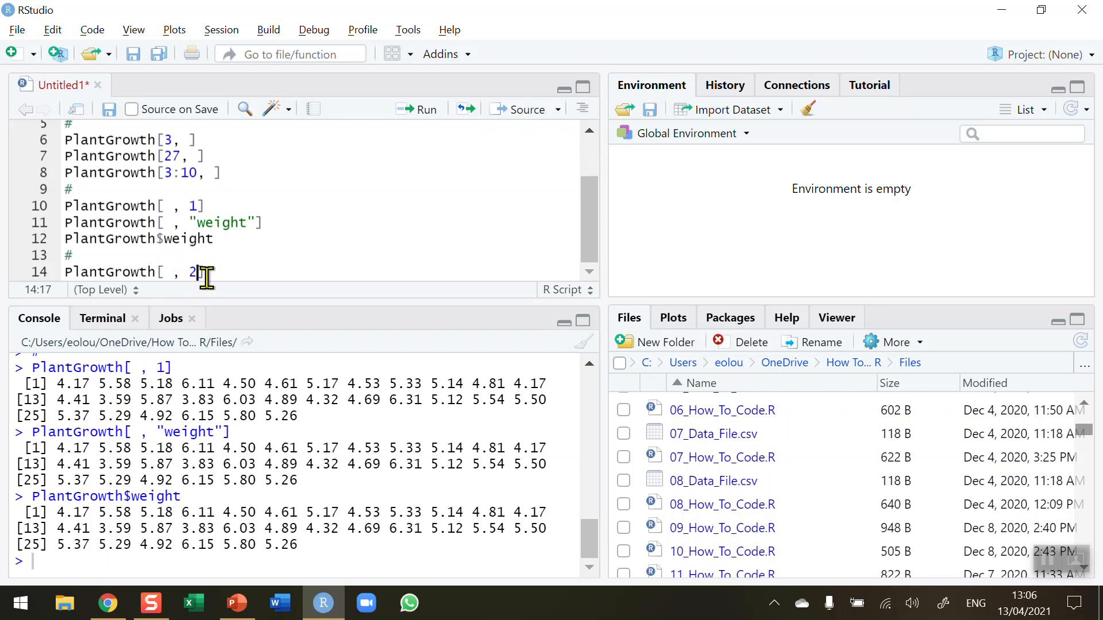
pyautogui.click(416, 109)
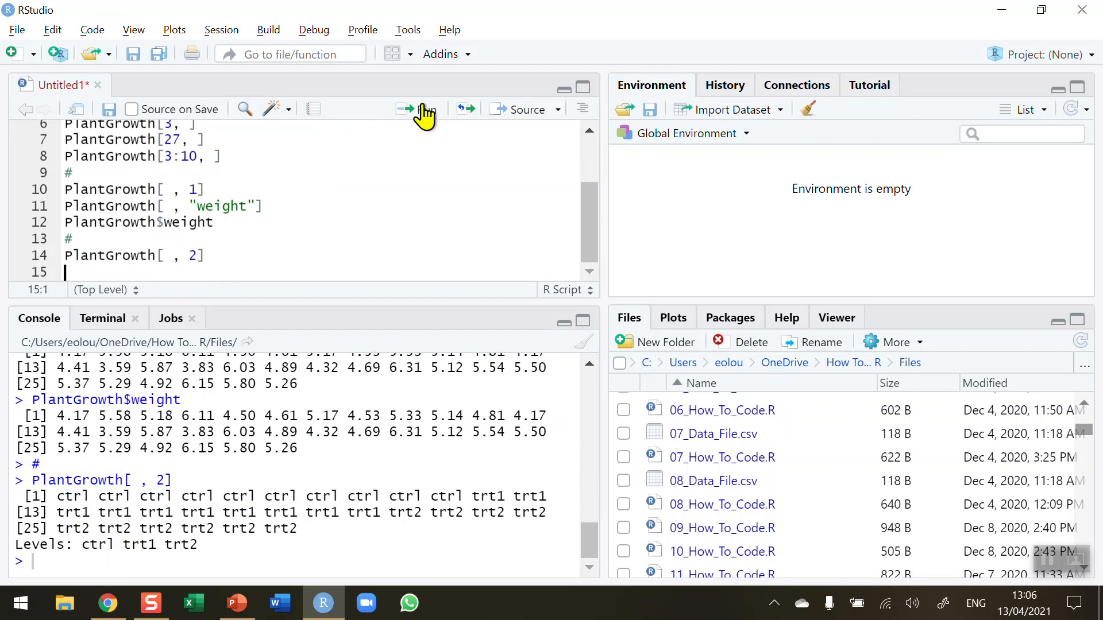
pyautogui.moveTo(513, 514)
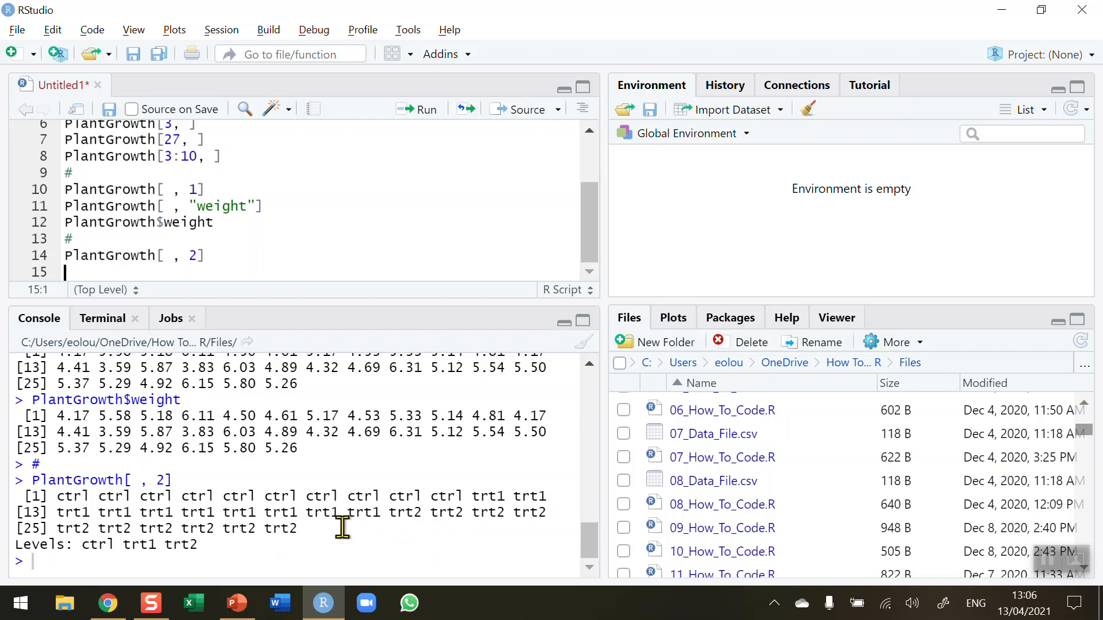
pyautogui.moveTo(305, 528)
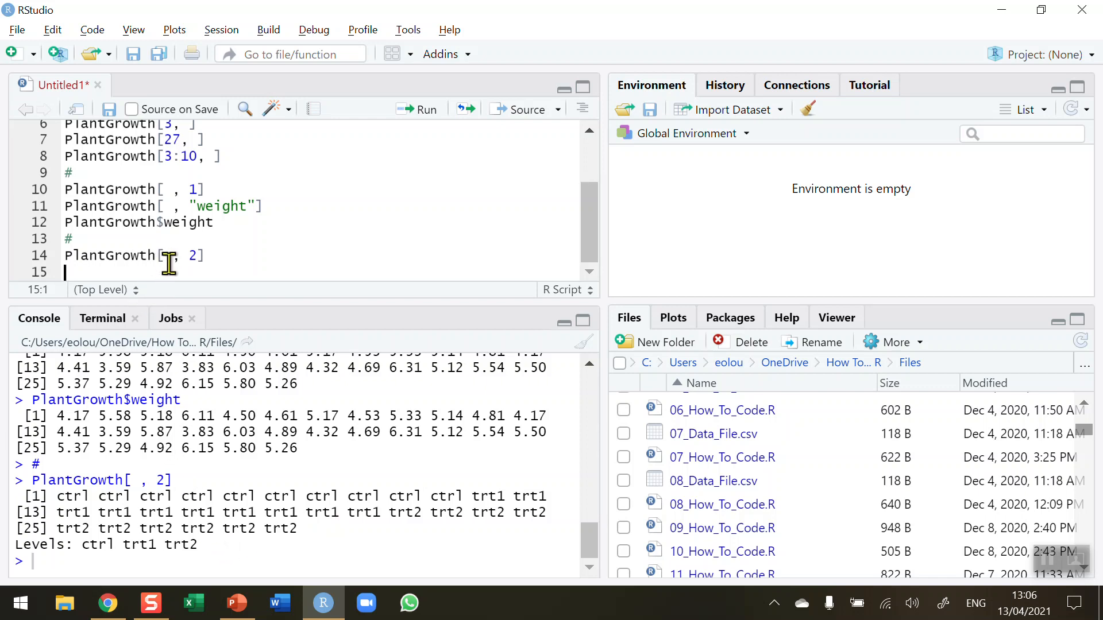
pyautogui.moveTo(220, 255)
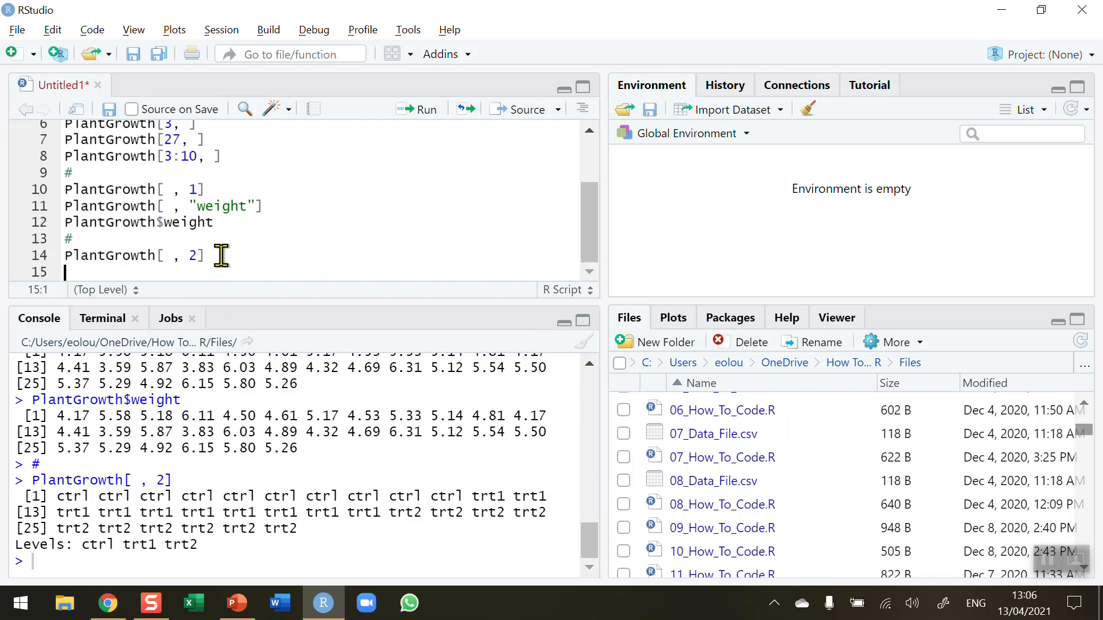
pyautogui.moveTo(188, 212)
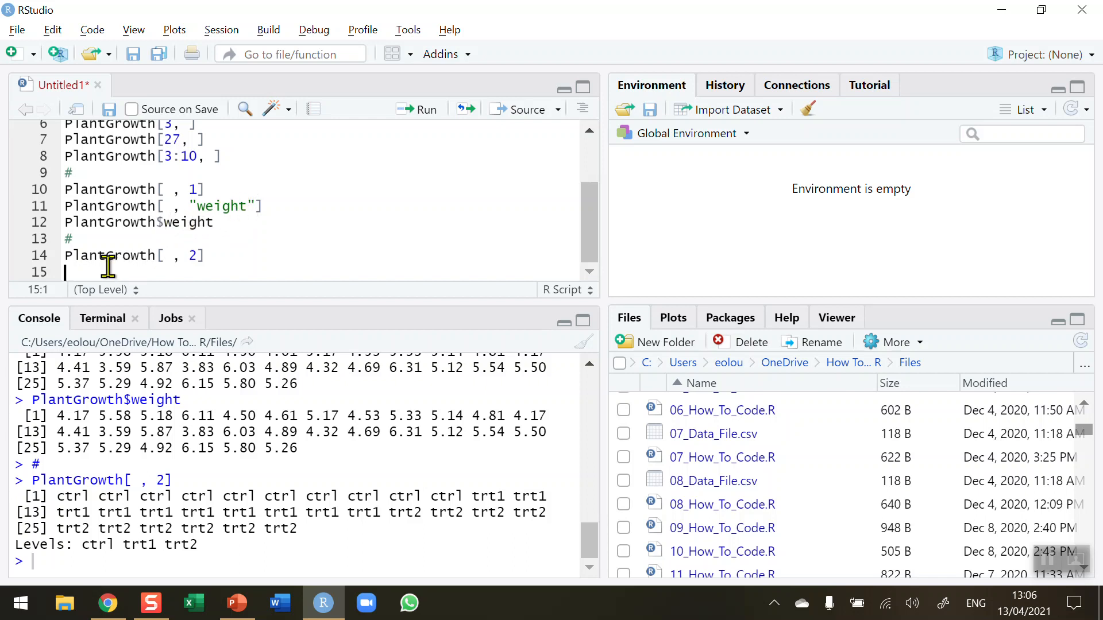
# - Add a # separator and a PlantGrowth line, then run it to reprint the data frame
pyautogui.write('#')
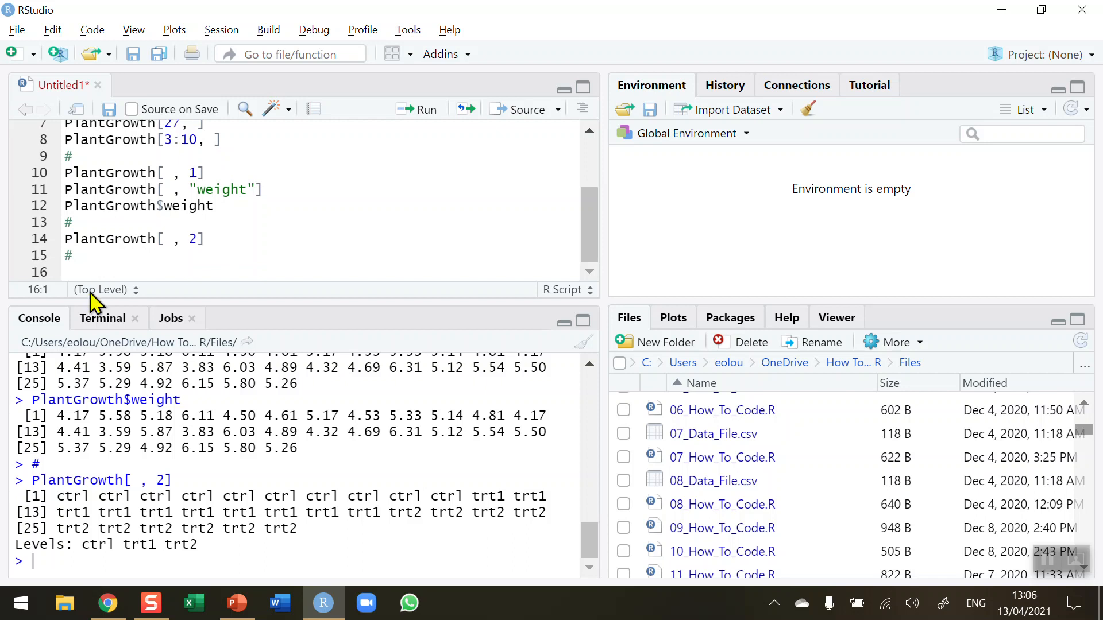
pyautogui.moveTo(146, 366)
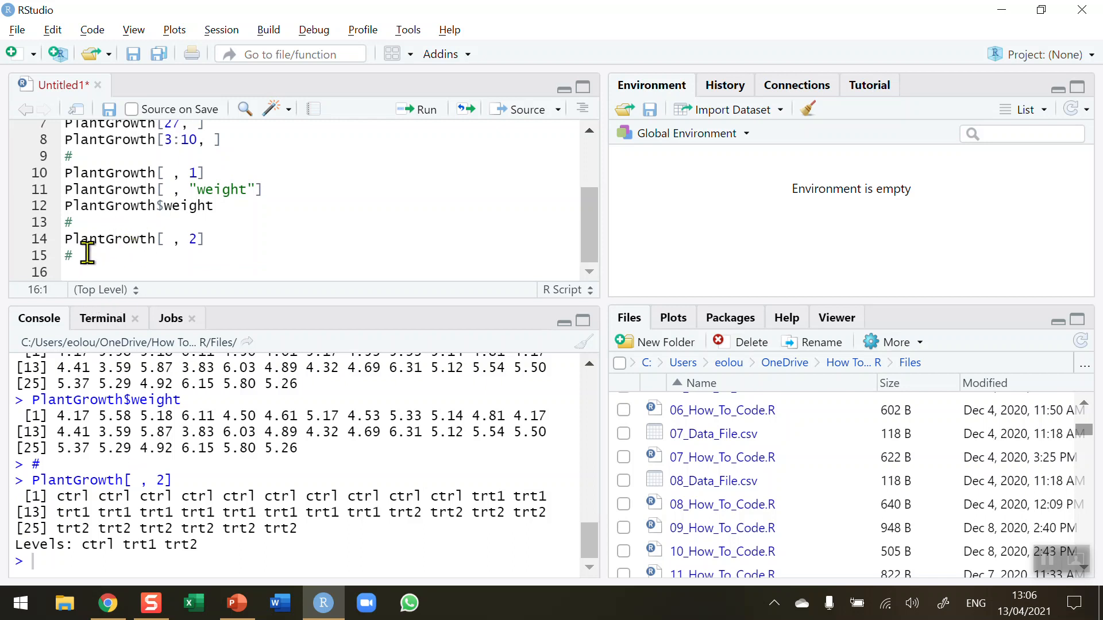
pyautogui.write('PlantGrowth')
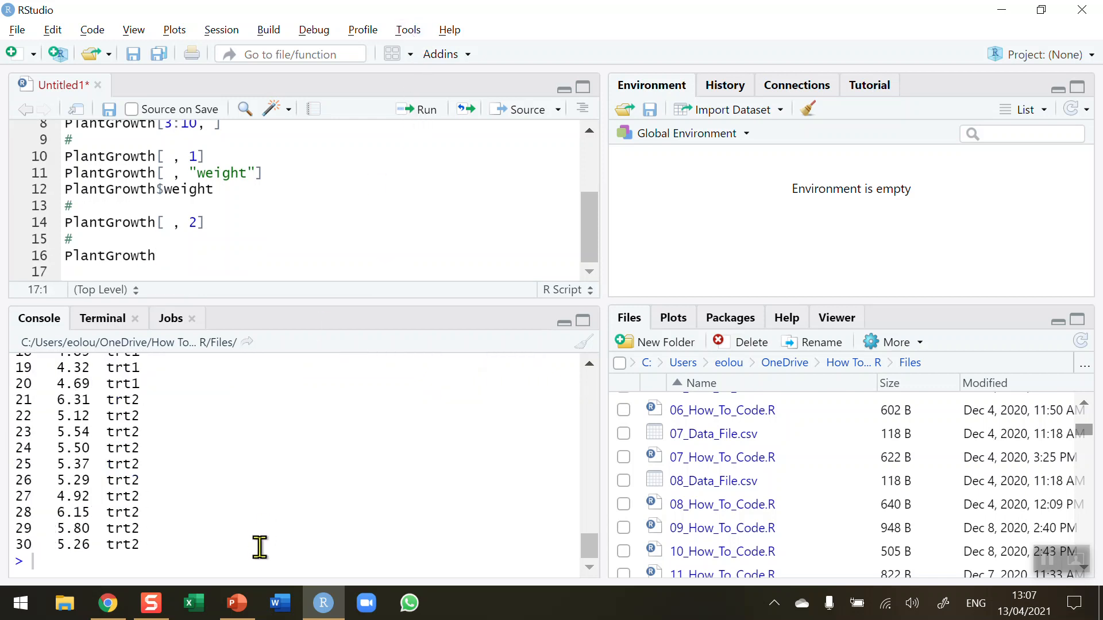
pyautogui.press('Return')
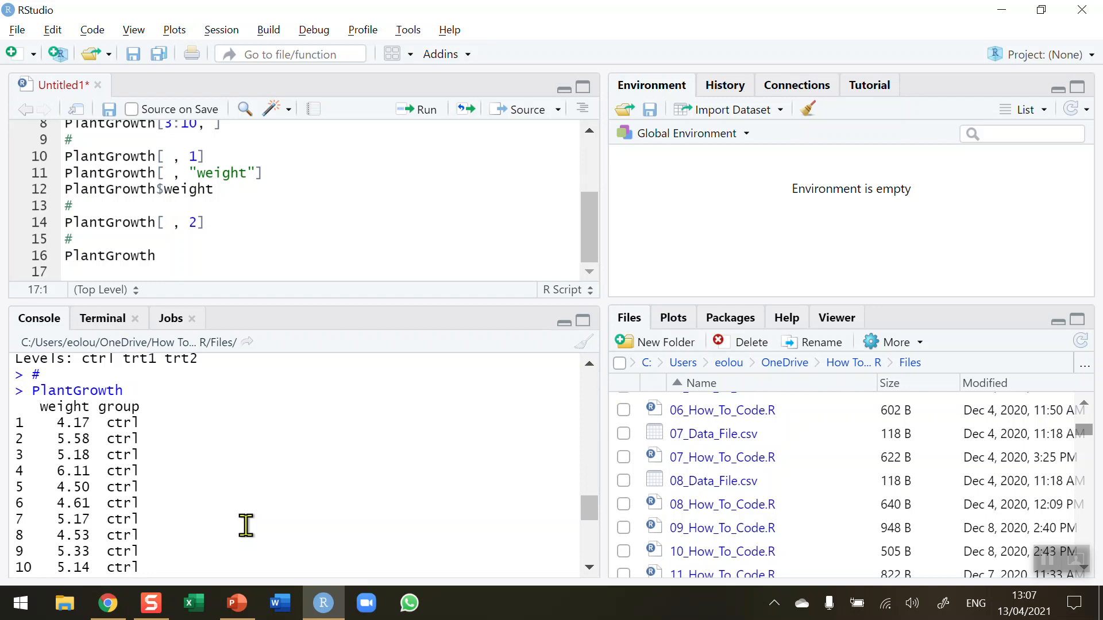
pyautogui.moveTo(14, 489)
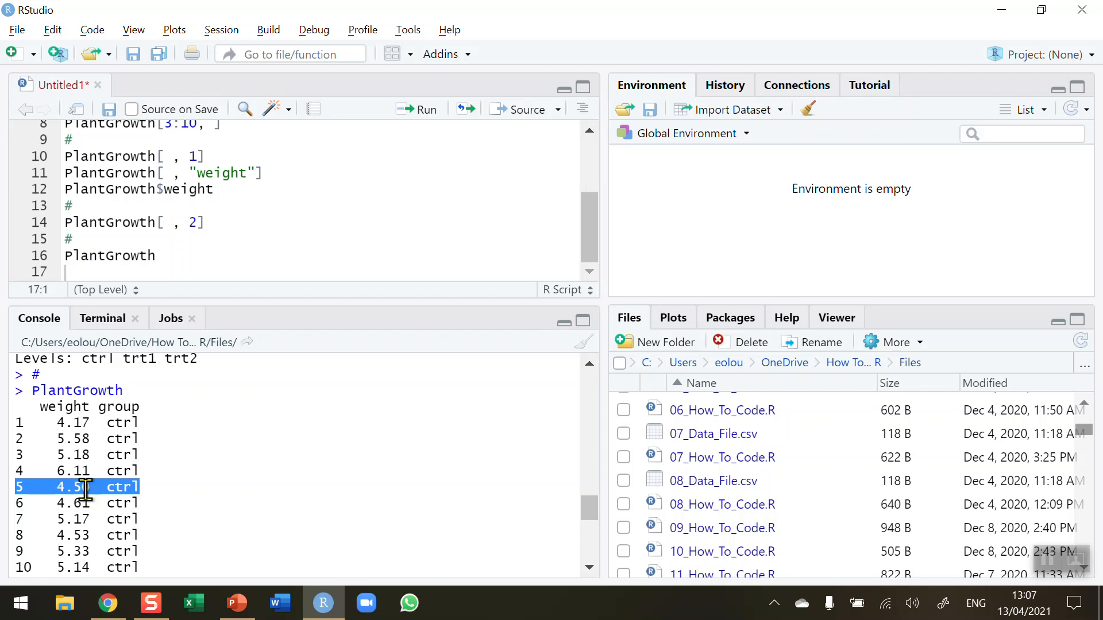
pyautogui.moveTo(148, 492)
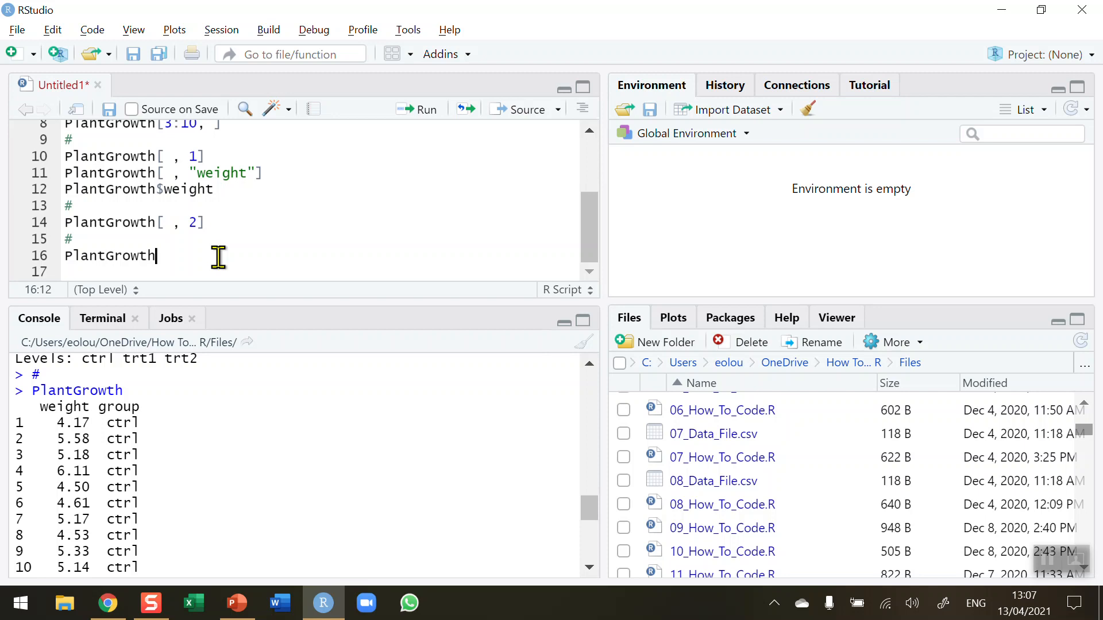
# - Change line 16 to PlantGrowth[5, 1] and run it, returning the single weight 4.5
pyautogui.write('[')
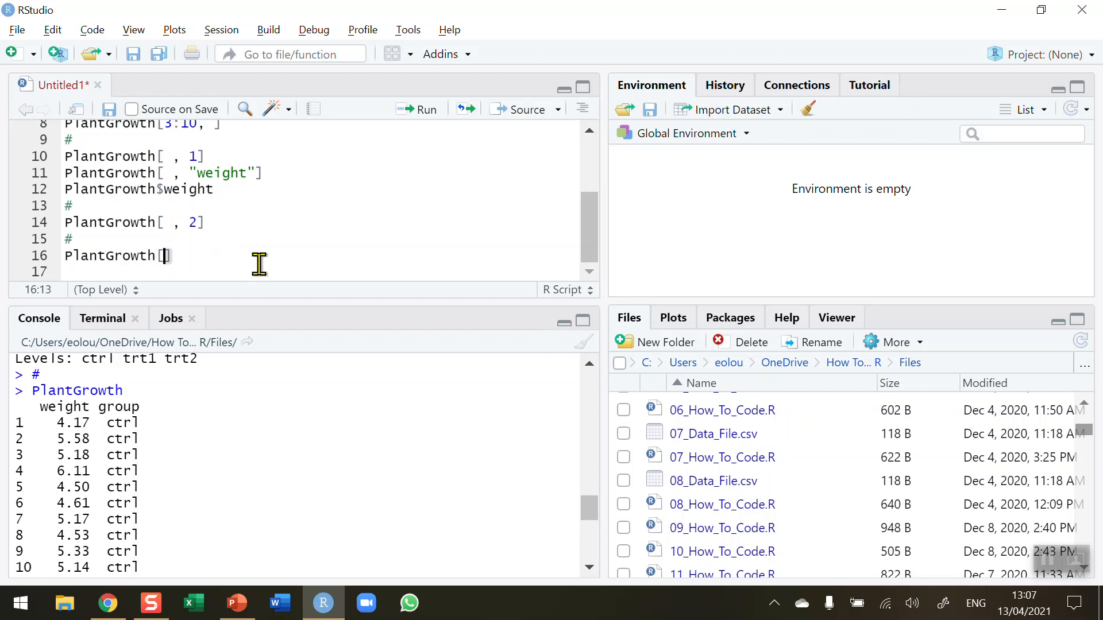
pyautogui.write('5,')
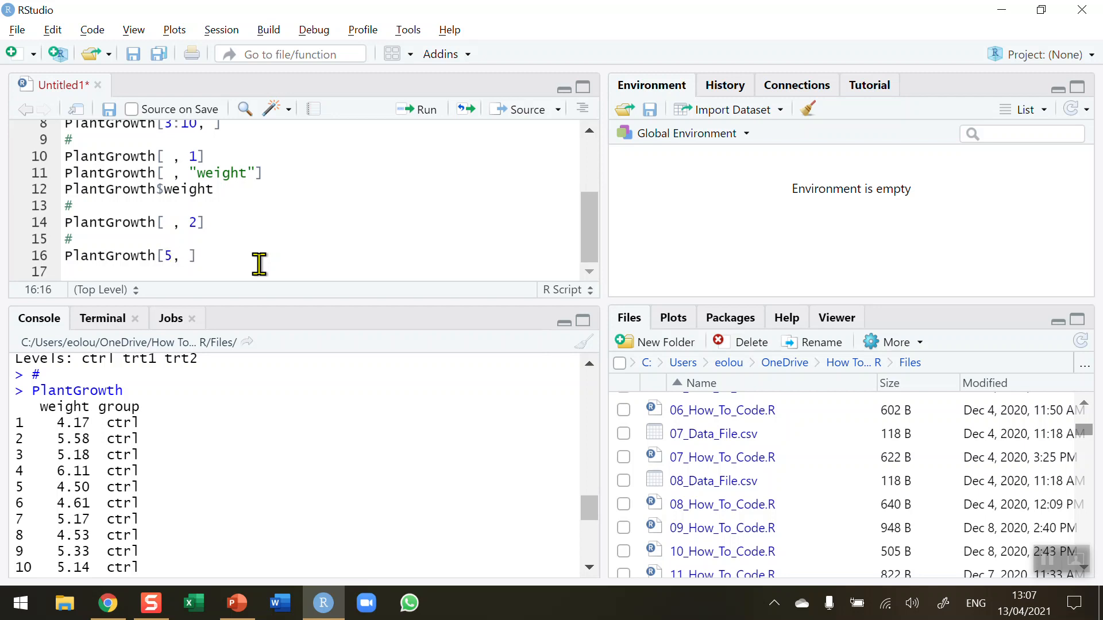
pyautogui.write('1')
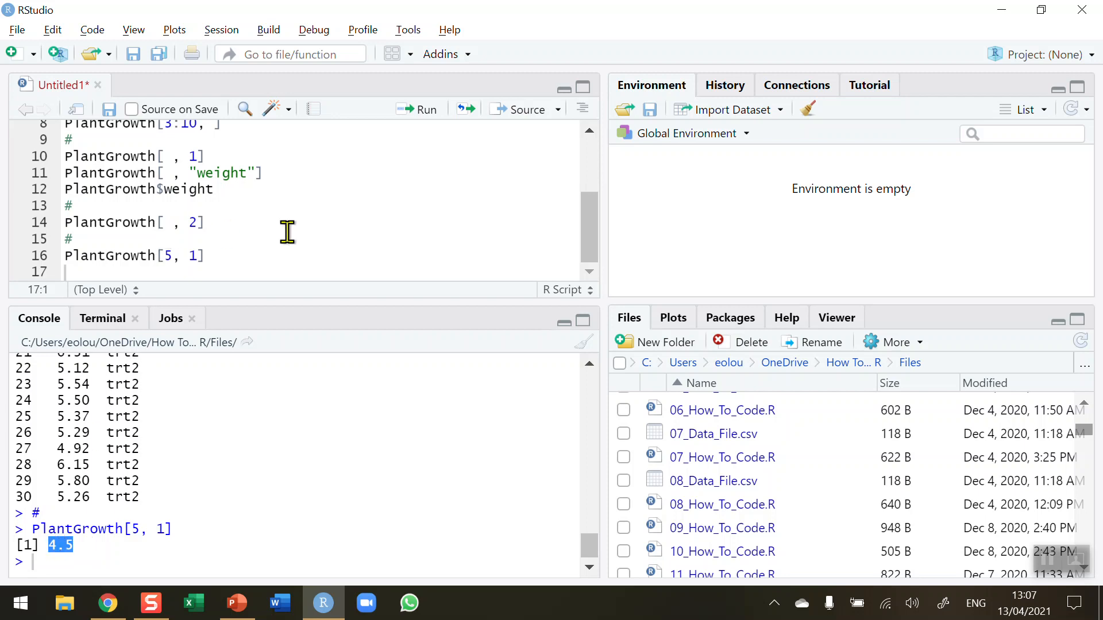
pyautogui.moveTo(235, 257)
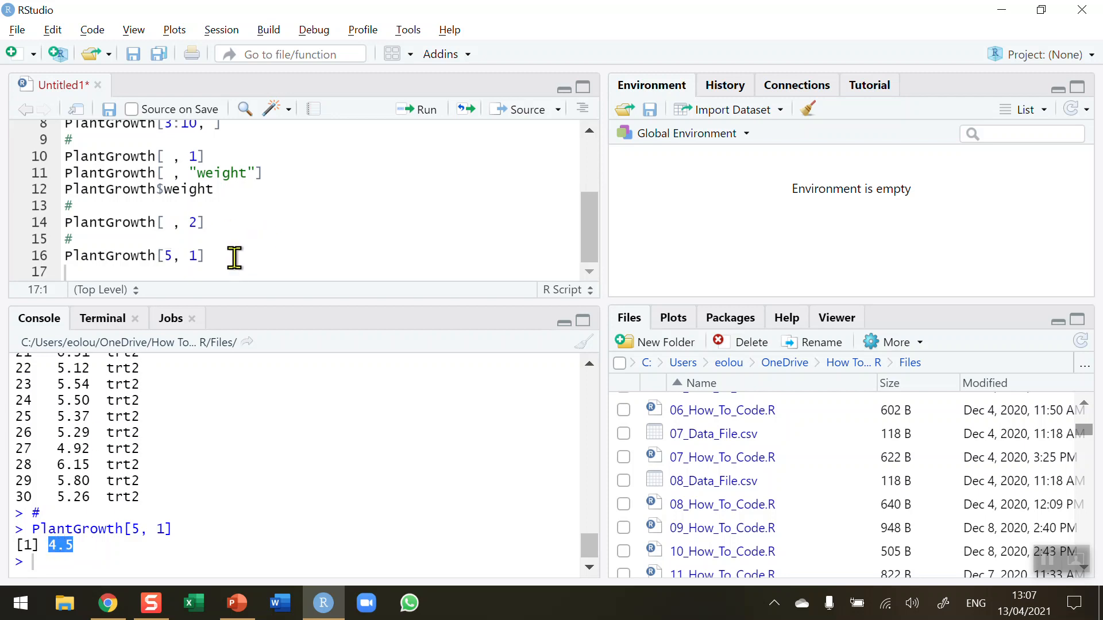
pyautogui.click(208, 255)
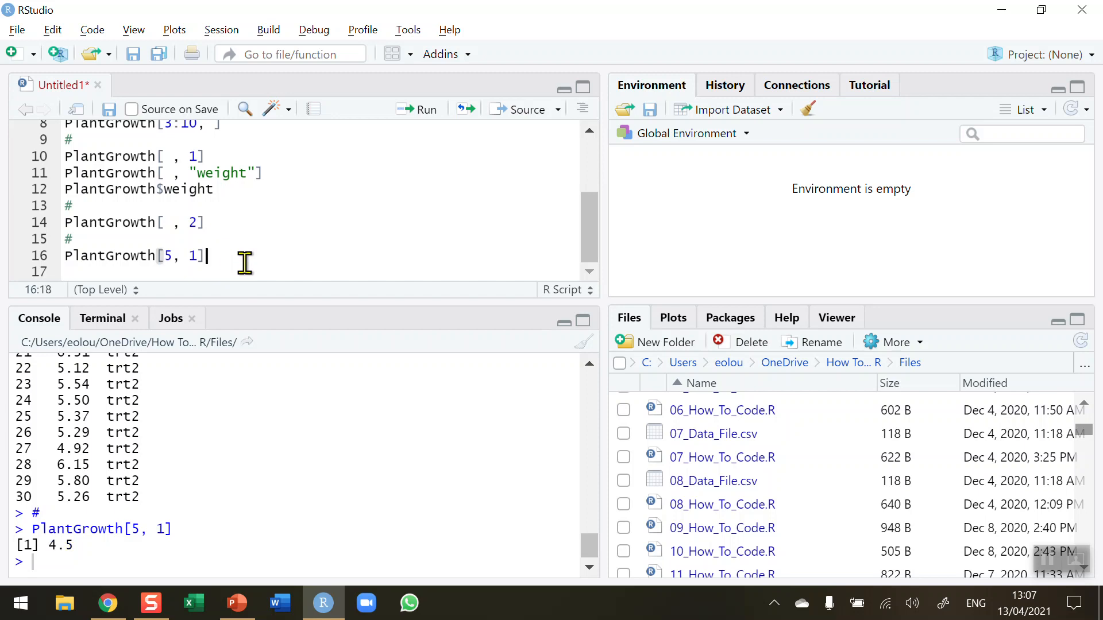
# - Run PlantGrowth[31, 3] from script line 17 and highlight the NULL it returns in the console
pyautogui.write('#')
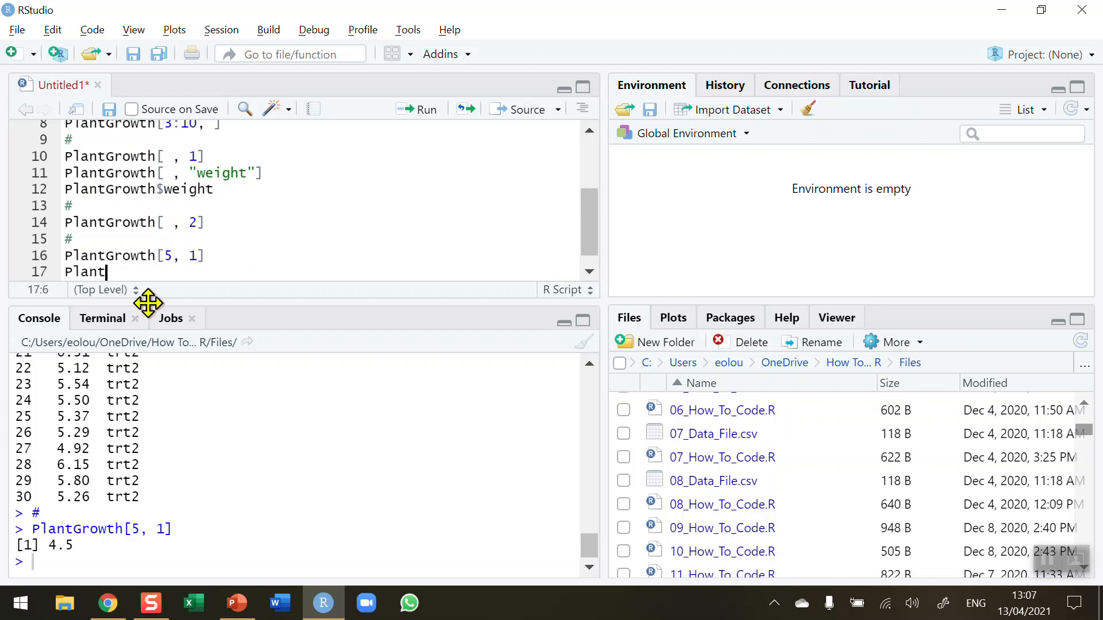
pyautogui.write('Growth')
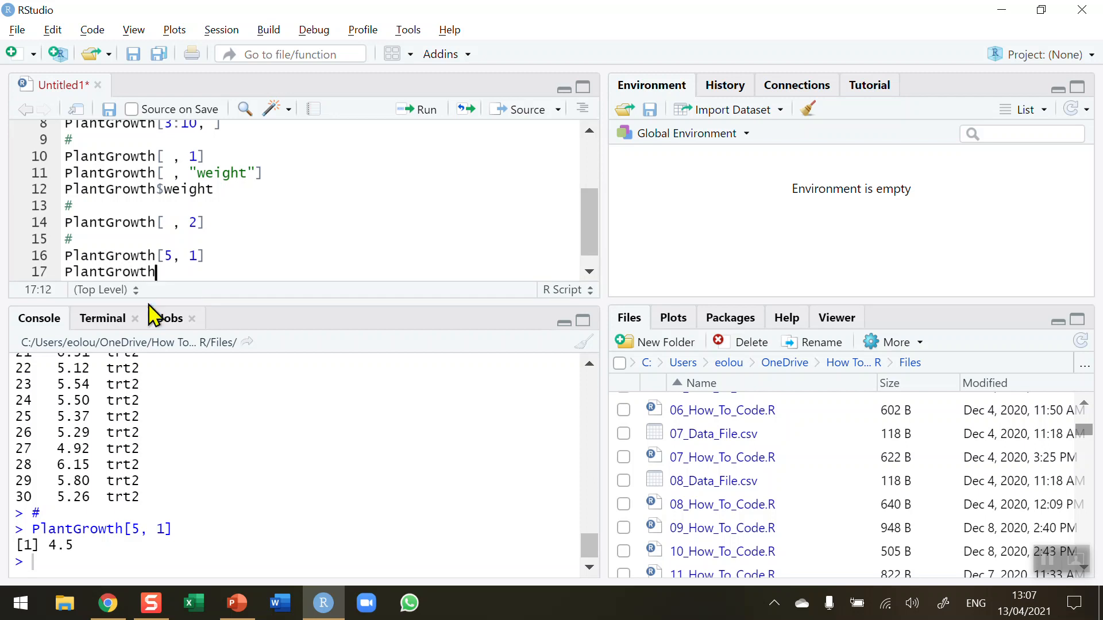
pyautogui.write('[')
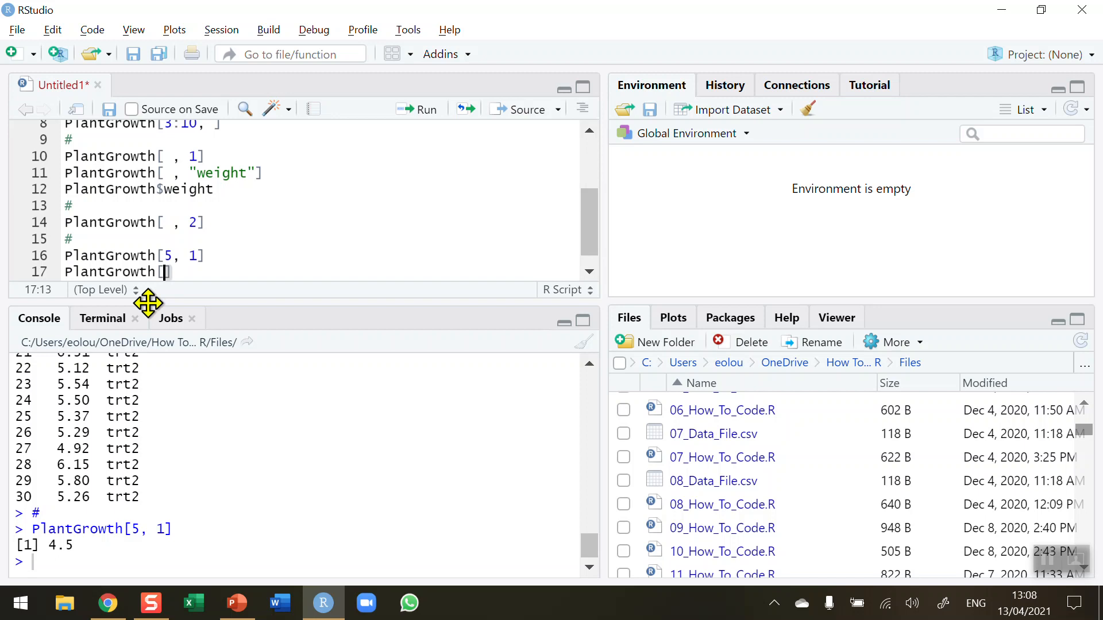
pyautogui.write('31,')
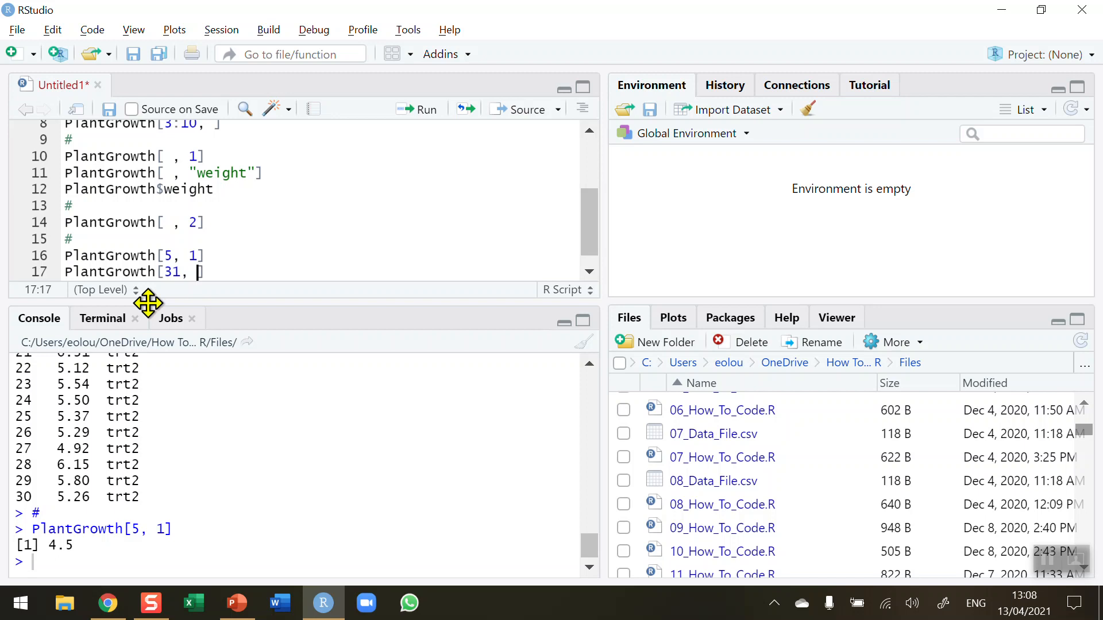
pyautogui.write('3')
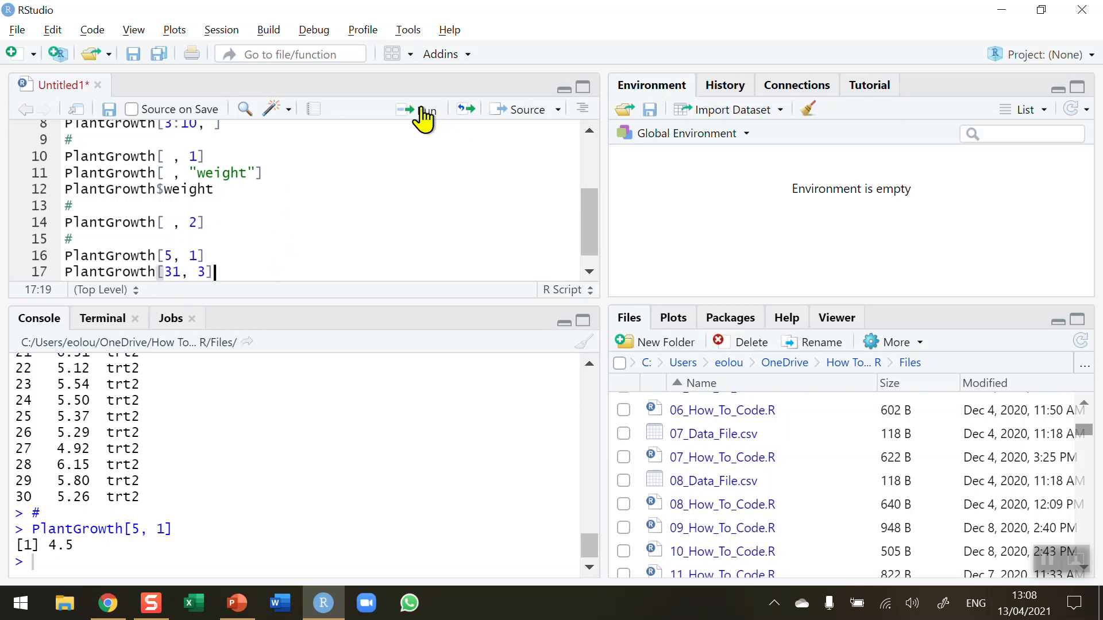
pyautogui.click(417, 109)
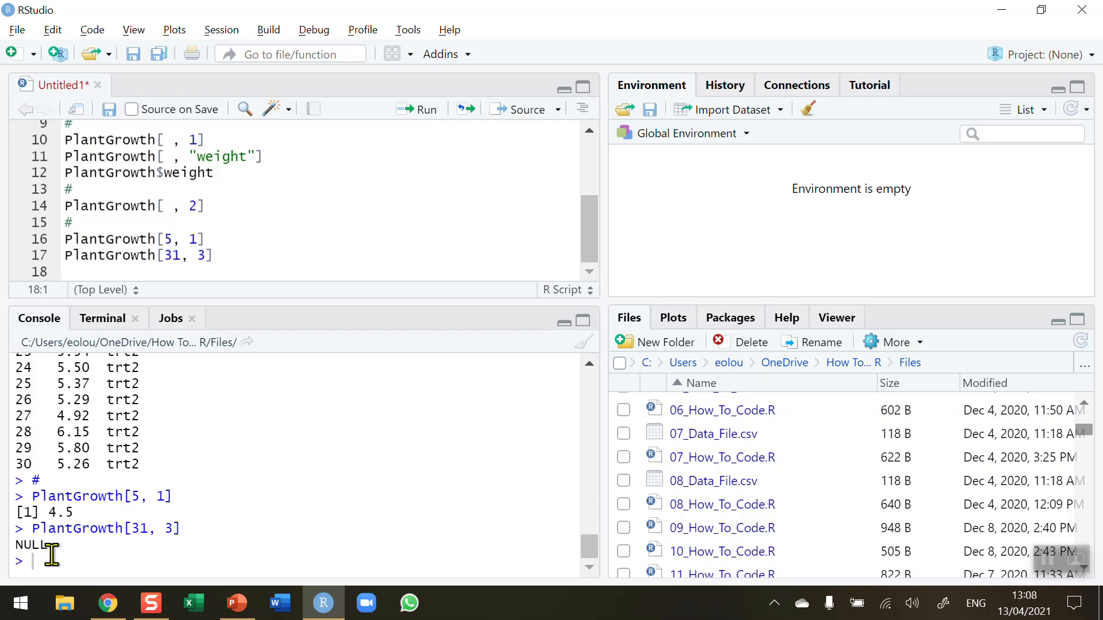
pyautogui.doubleClick(31, 544)
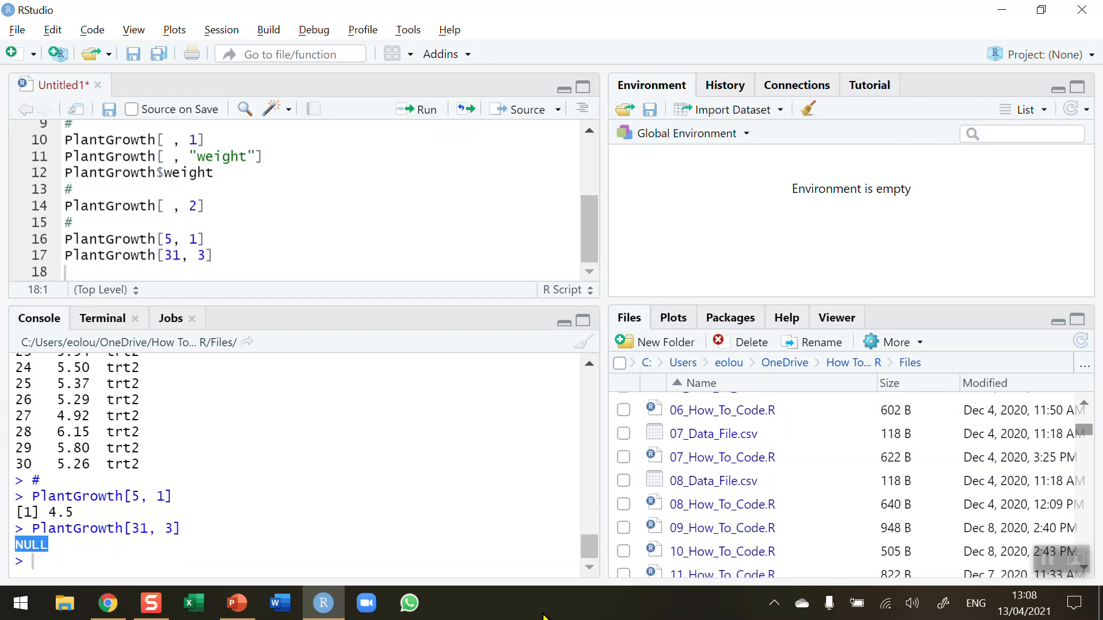